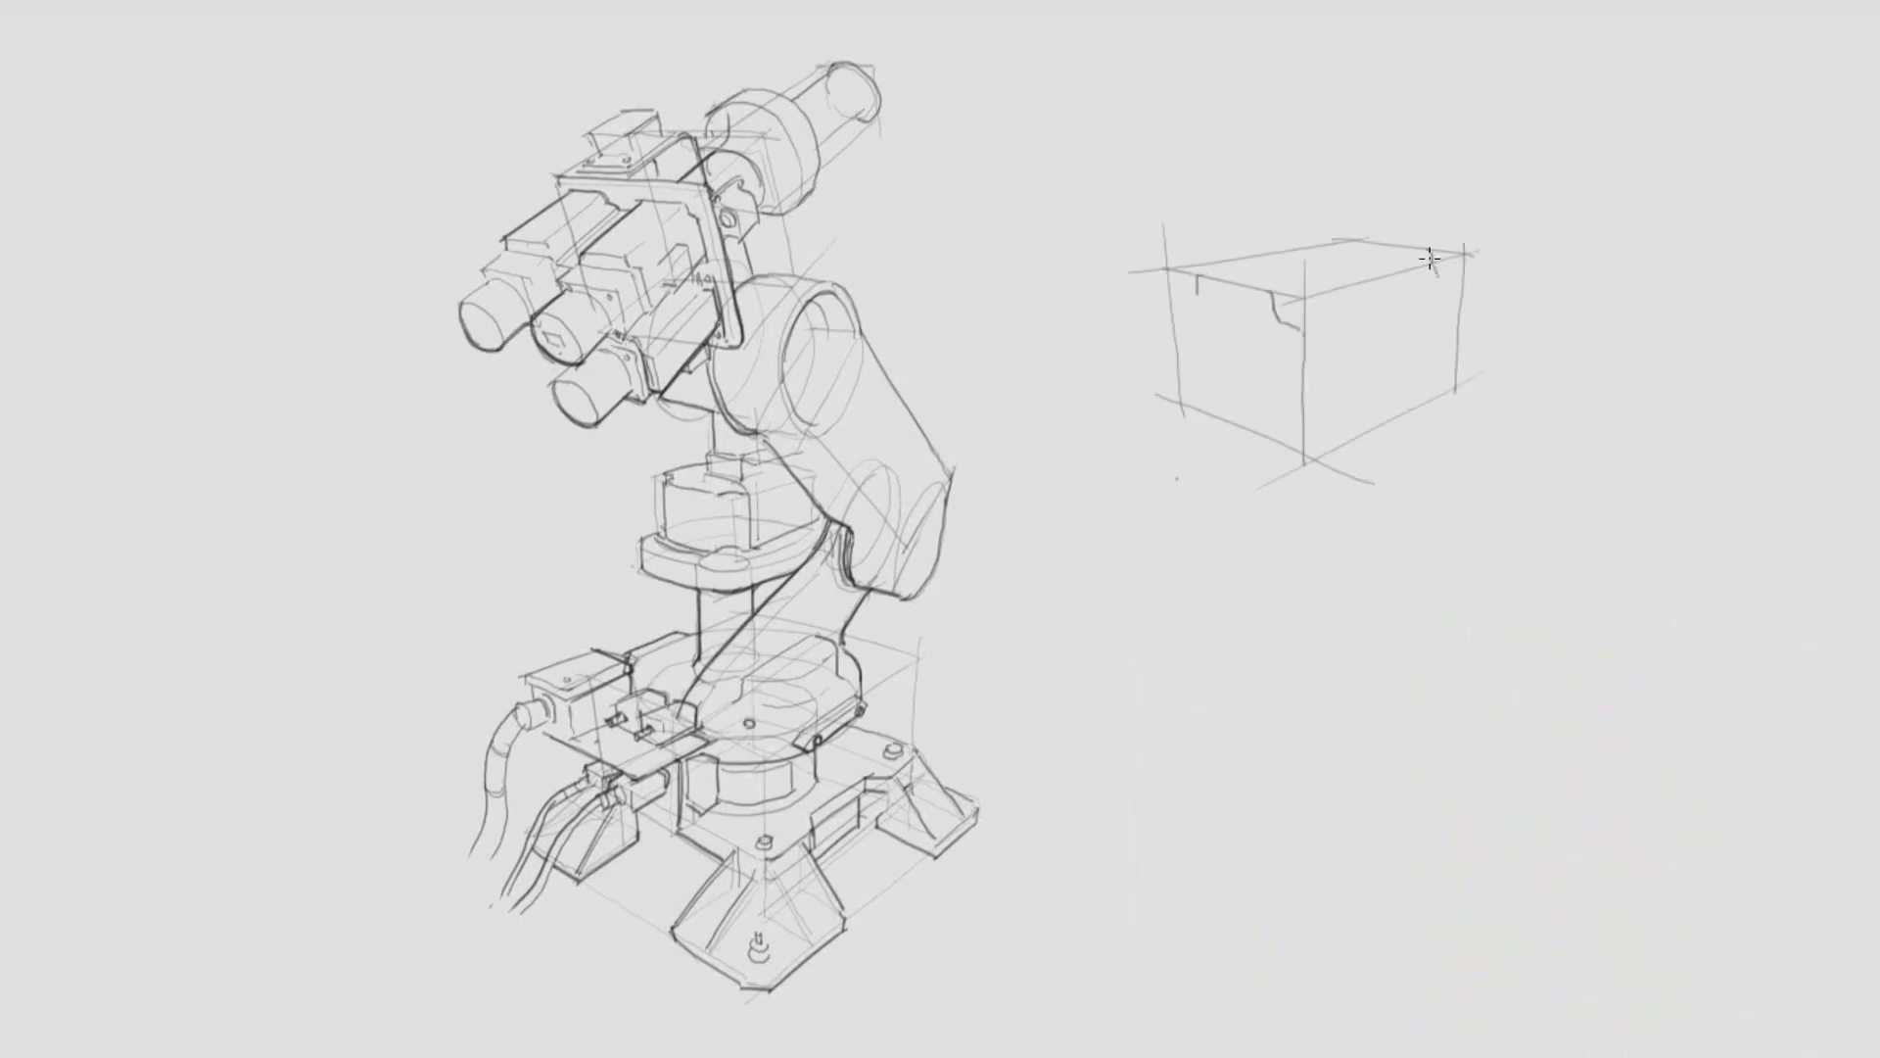
# - Sketch battery housing details on the upper-right box and outline its back frame
pyautogui.moveTo(1427, 261); pyautogui.dragTo(1169, 270)
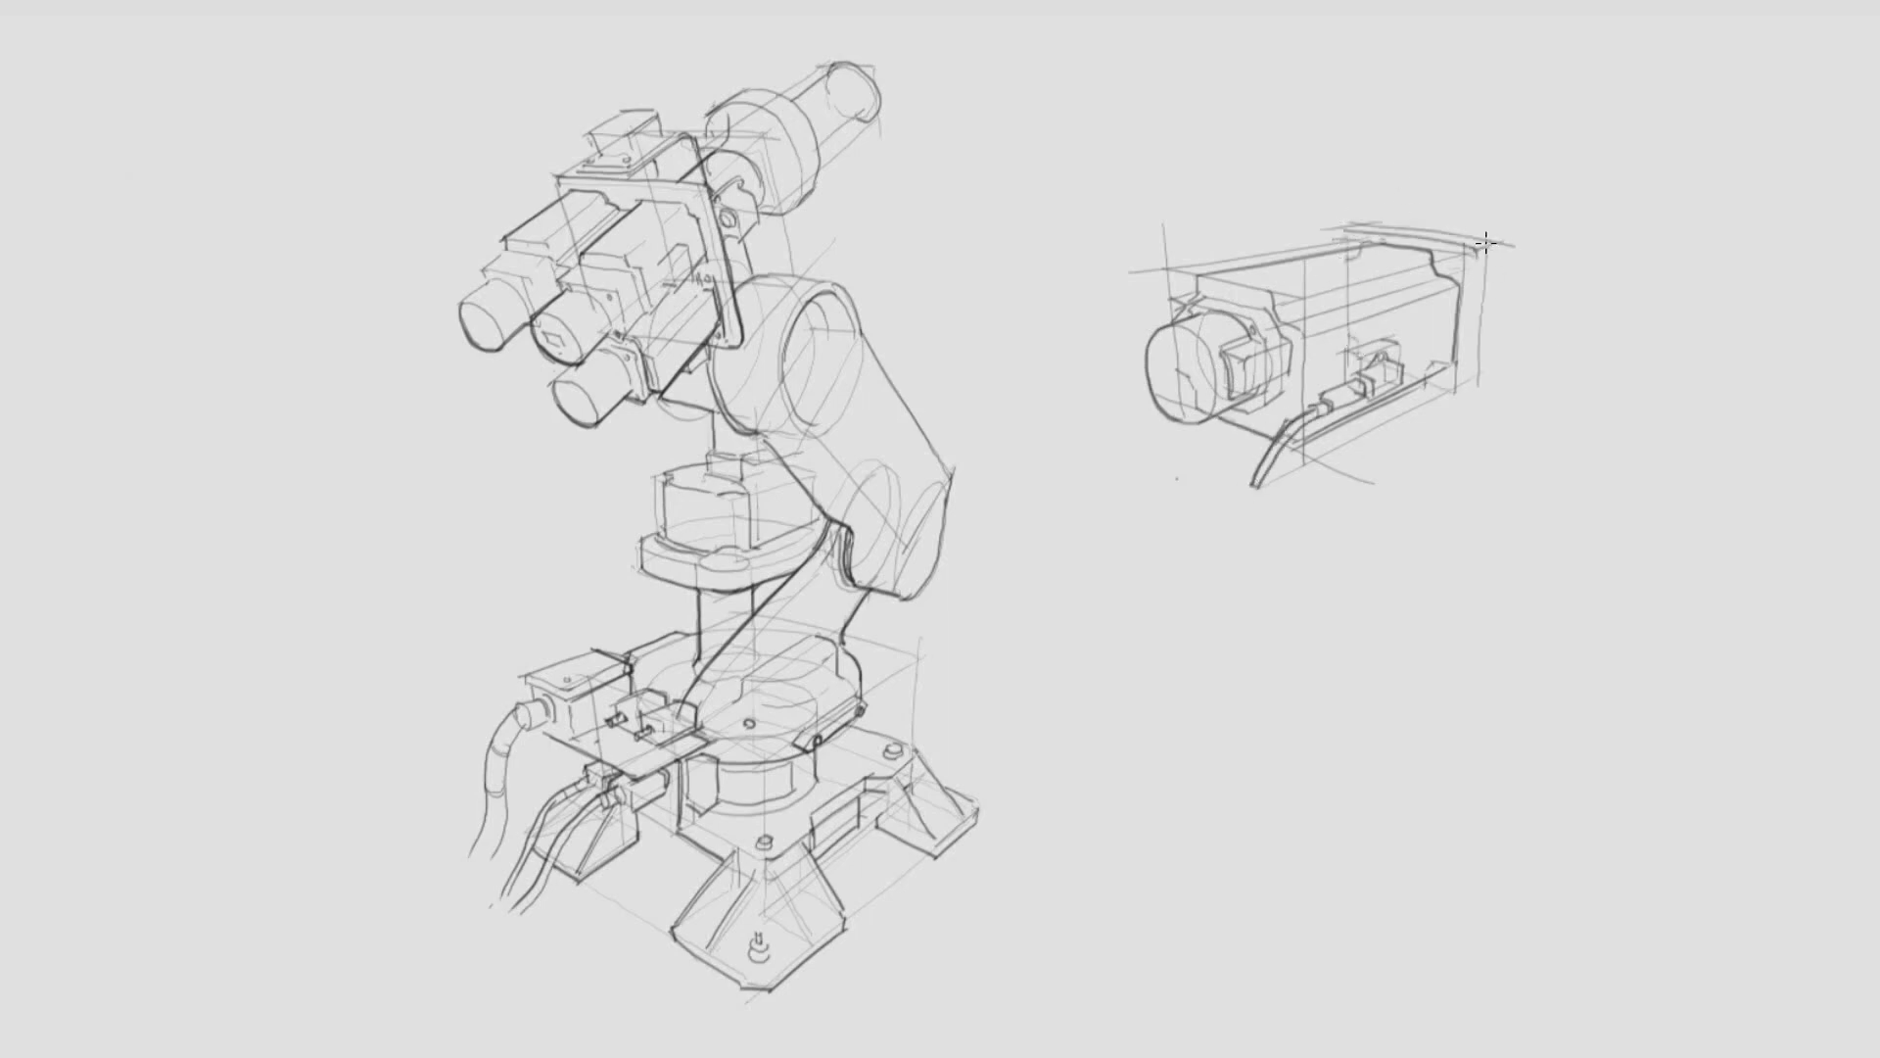
pyautogui.moveTo(1355, 230); pyautogui.dragTo(1469, 395)
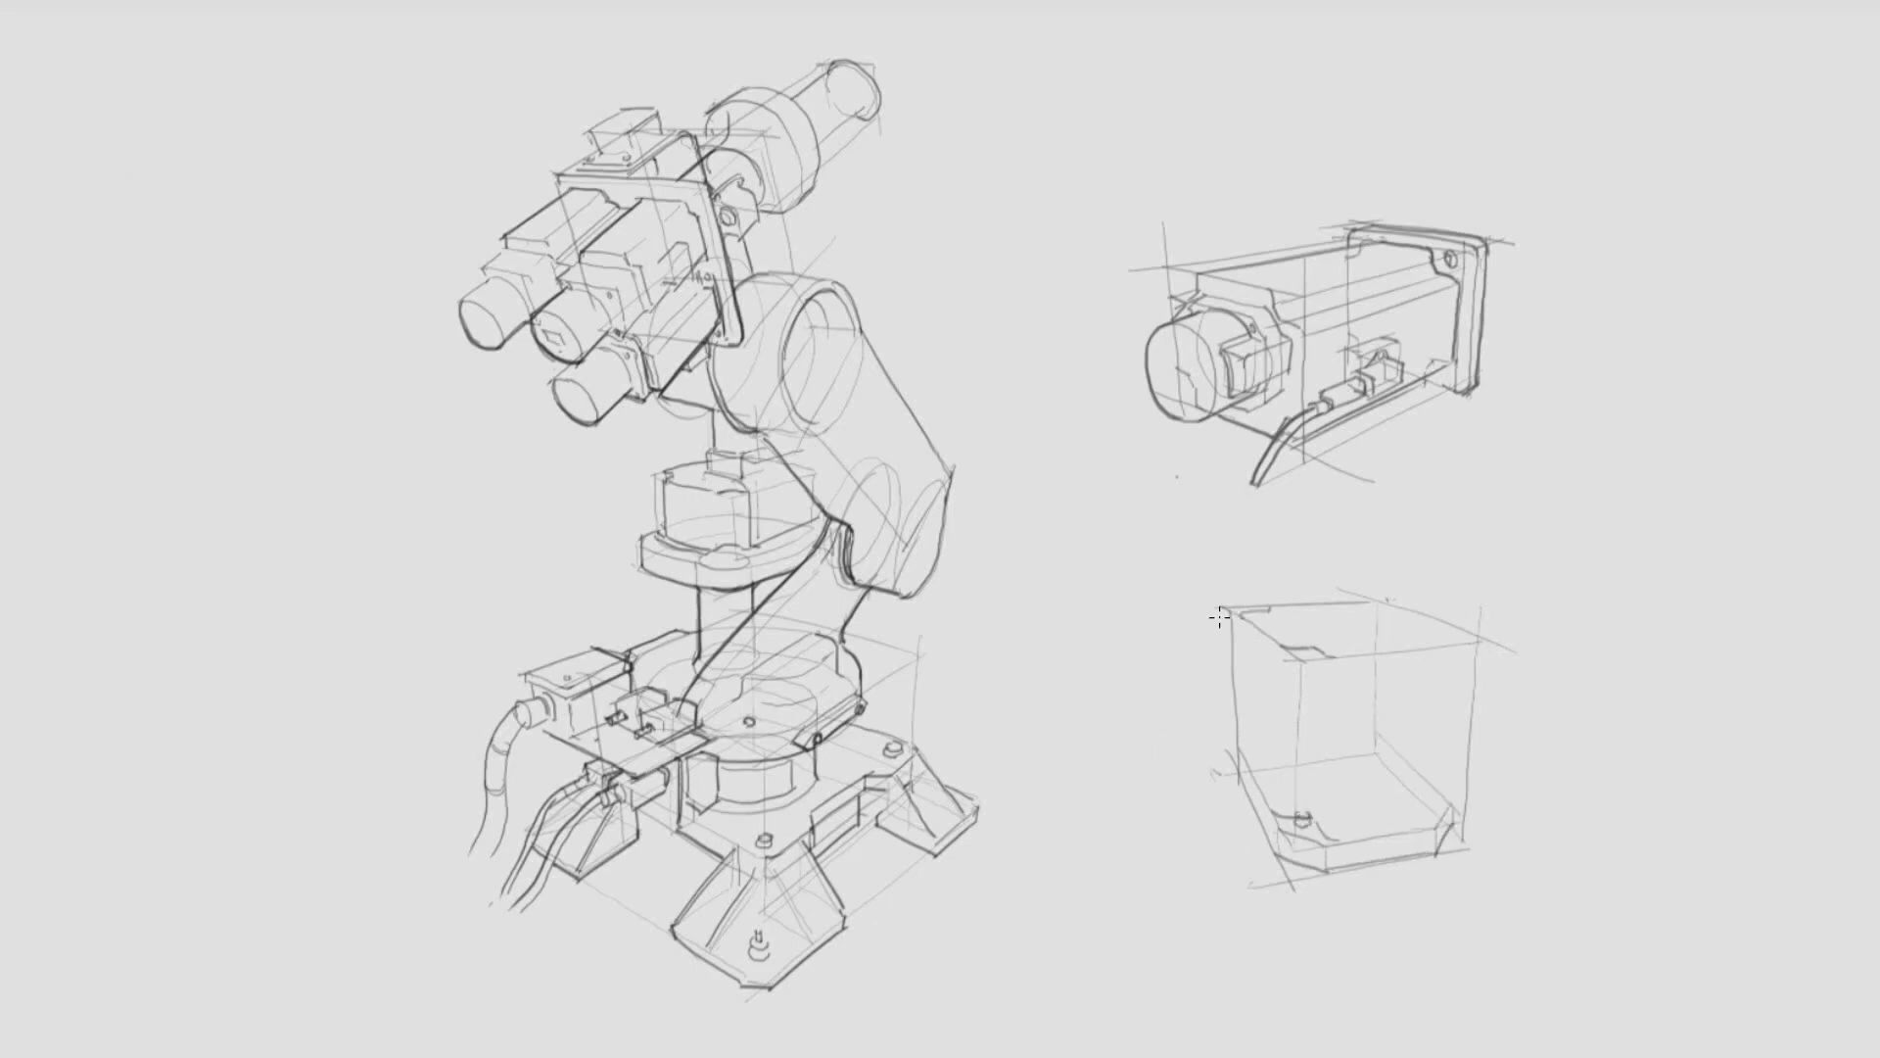
# - Construct a new perspective box below the battery sketch and refine its edges
pyautogui.moveTo(1217, 621); pyautogui.dragTo(1325, 727)
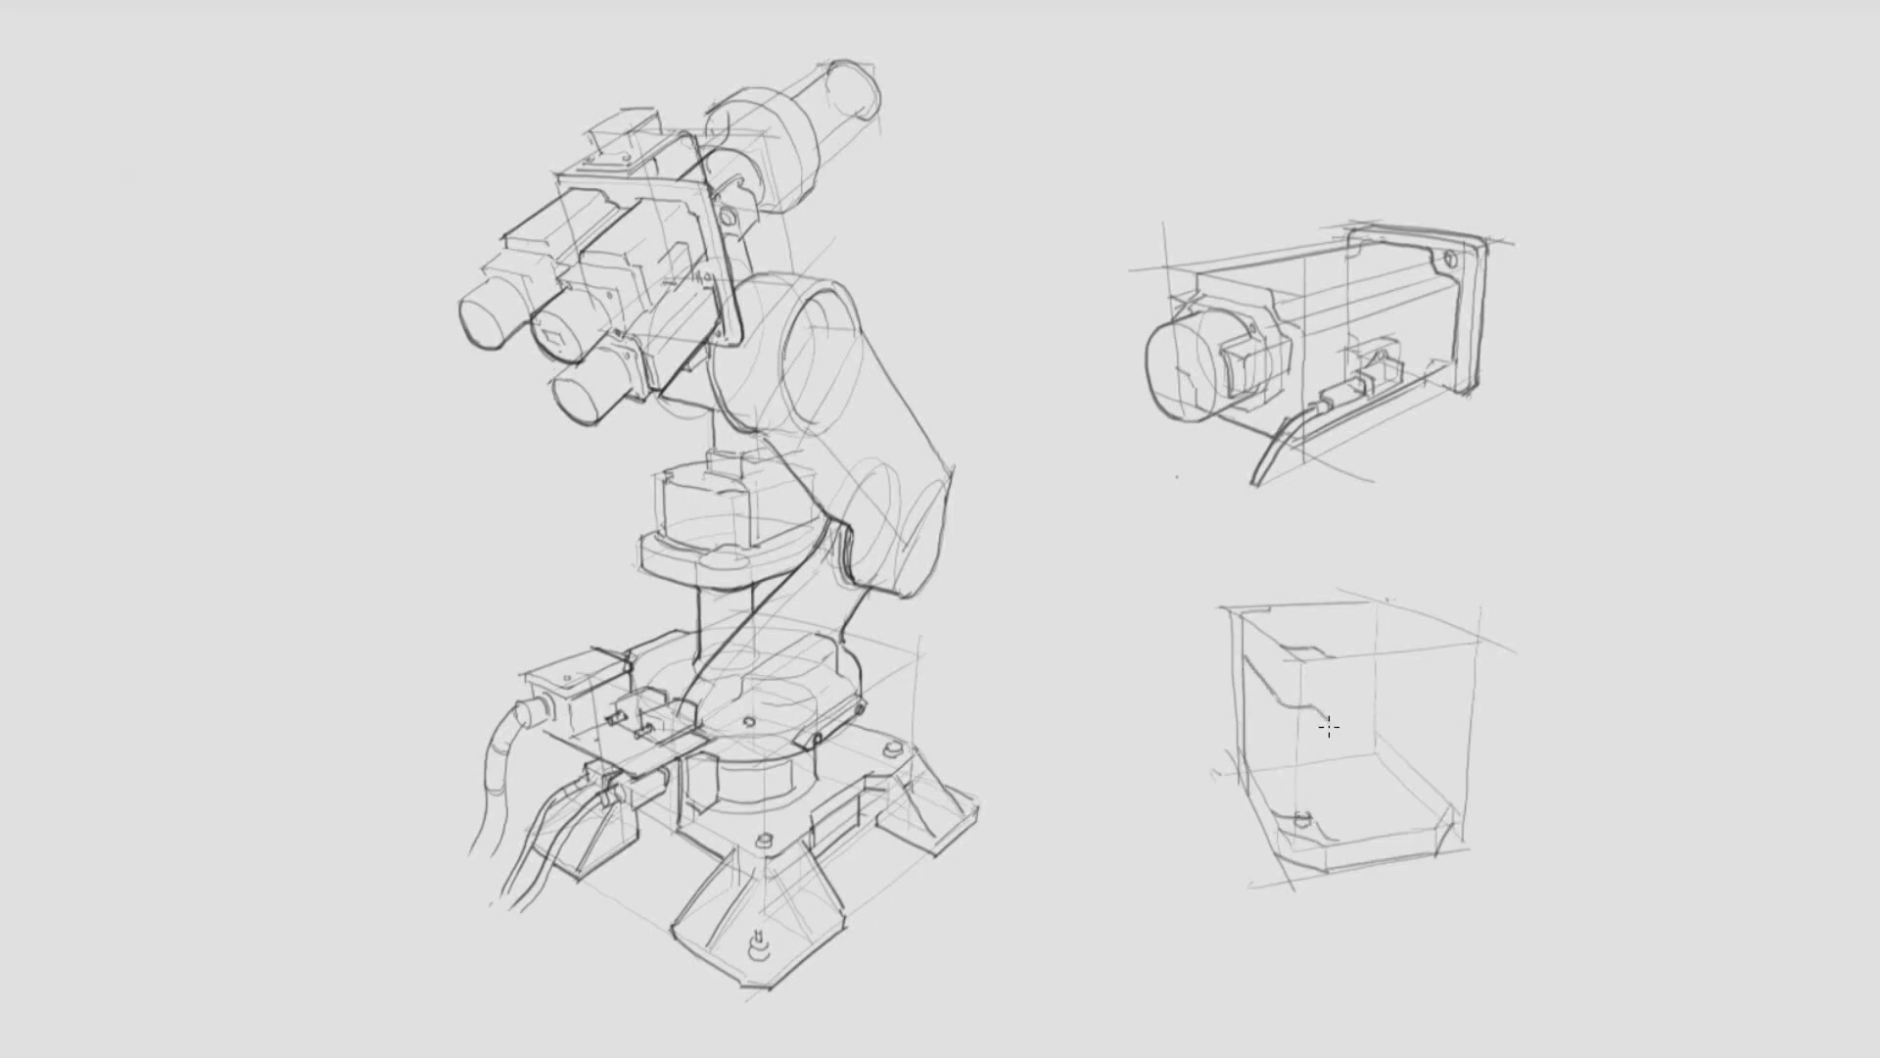
pyautogui.moveTo(1329, 723); pyautogui.dragTo(1439, 647)
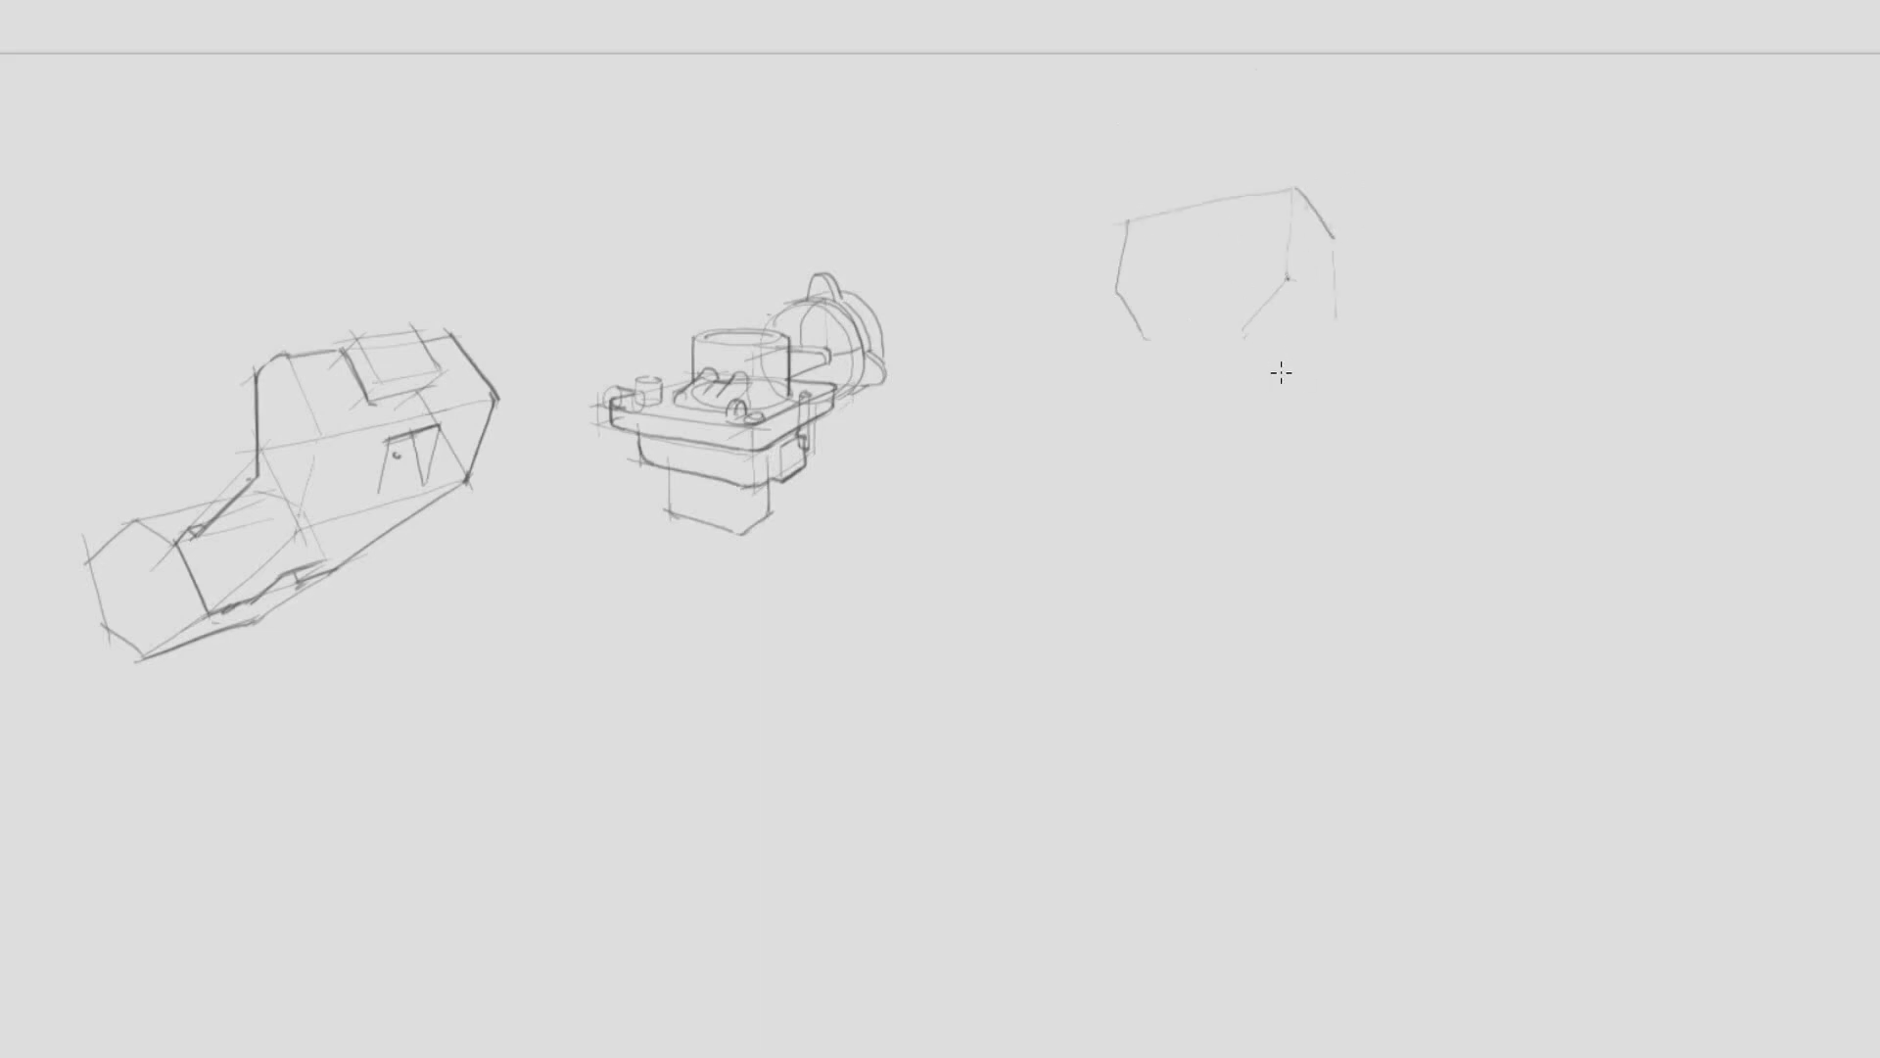
# - Sketch a long arm piece with a curved foot, forked top and holes
pyautogui.moveTo(1277, 365); pyautogui.dragTo(1259, 588)
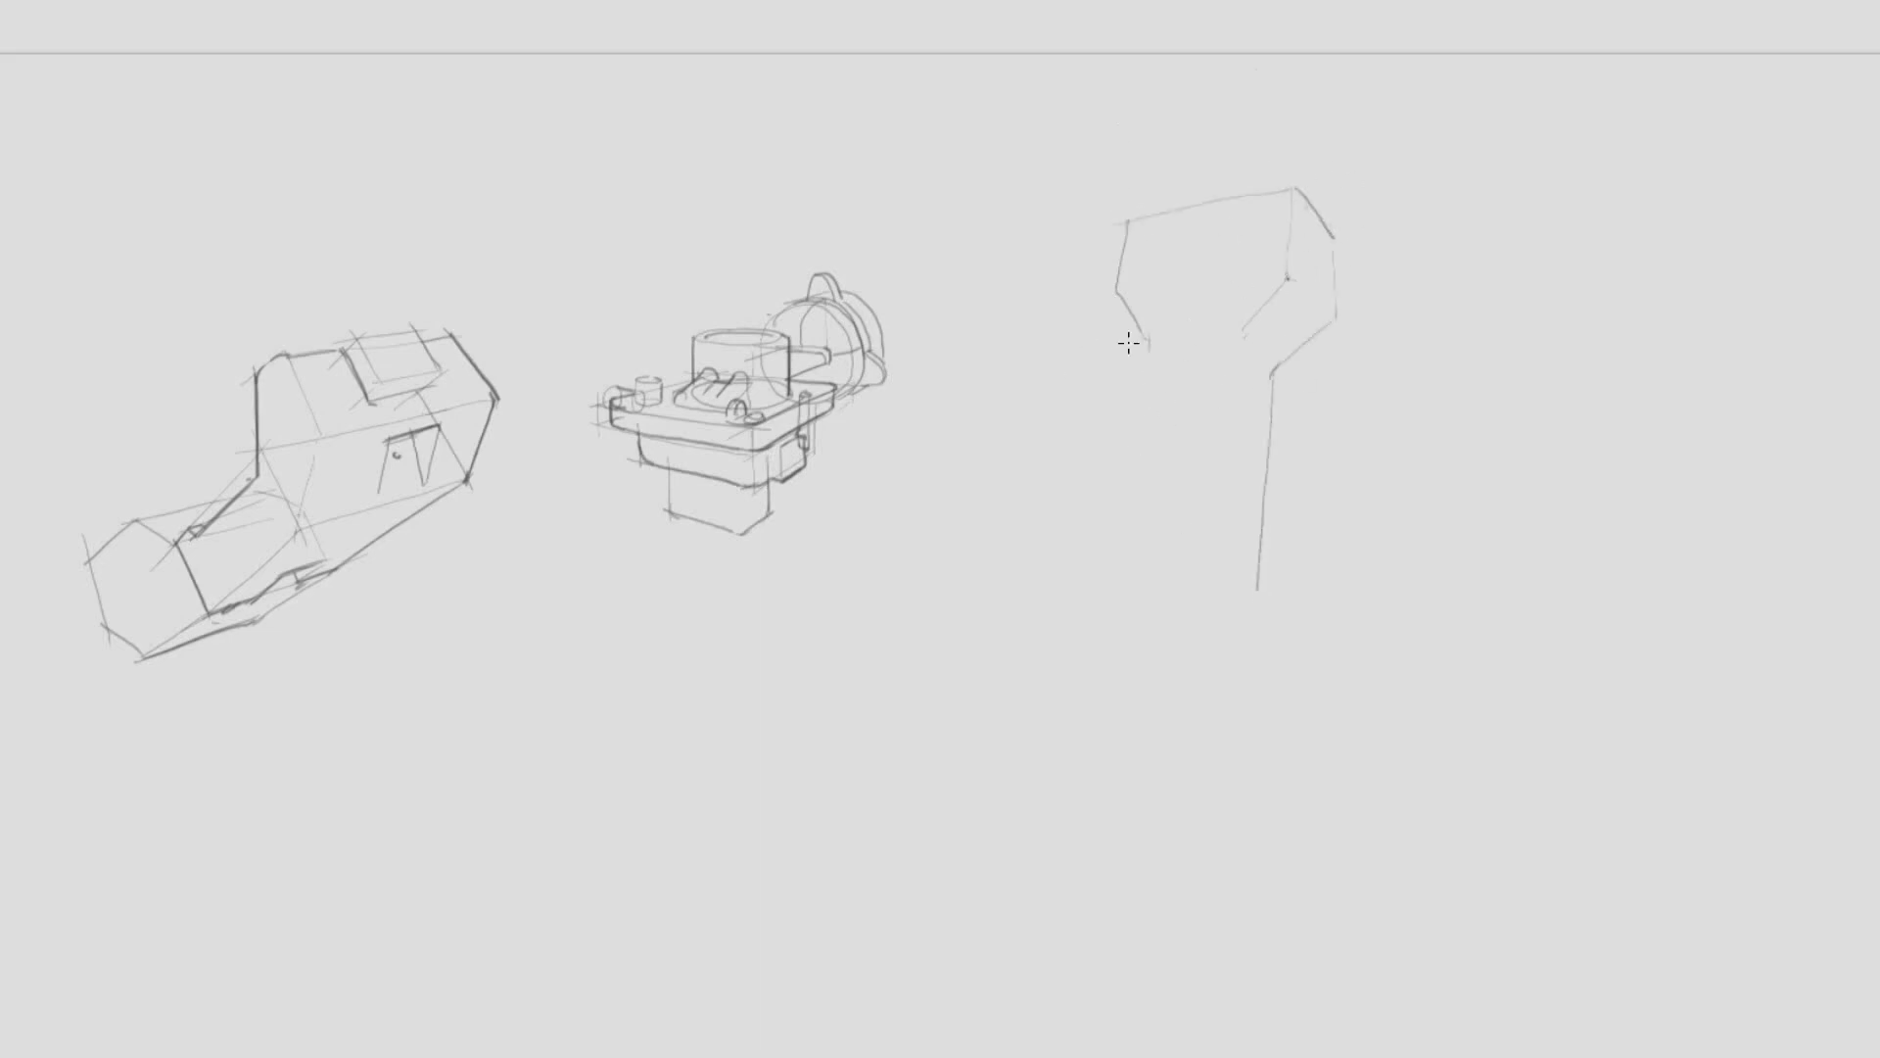
pyautogui.moveTo(1137, 346); pyautogui.dragTo(1121, 624)
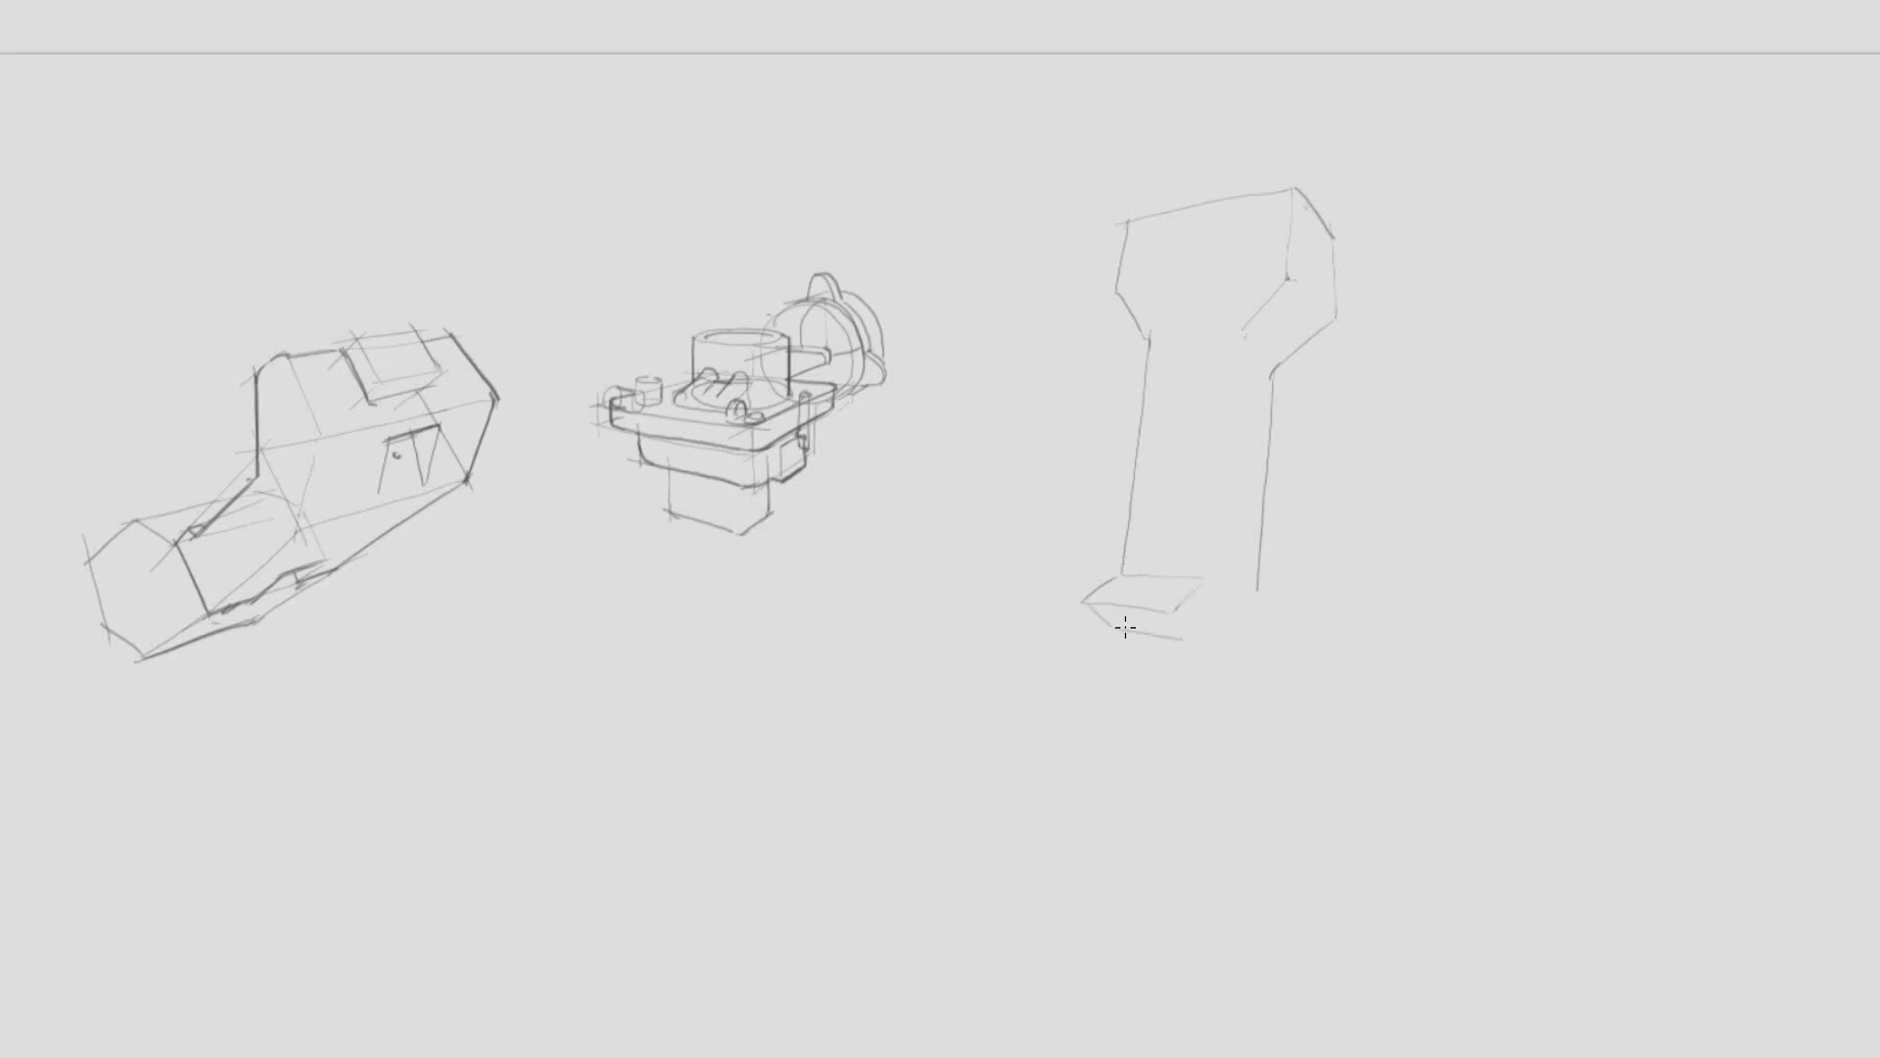
pyautogui.moveTo(1079, 624); pyautogui.dragTo(1151, 755)
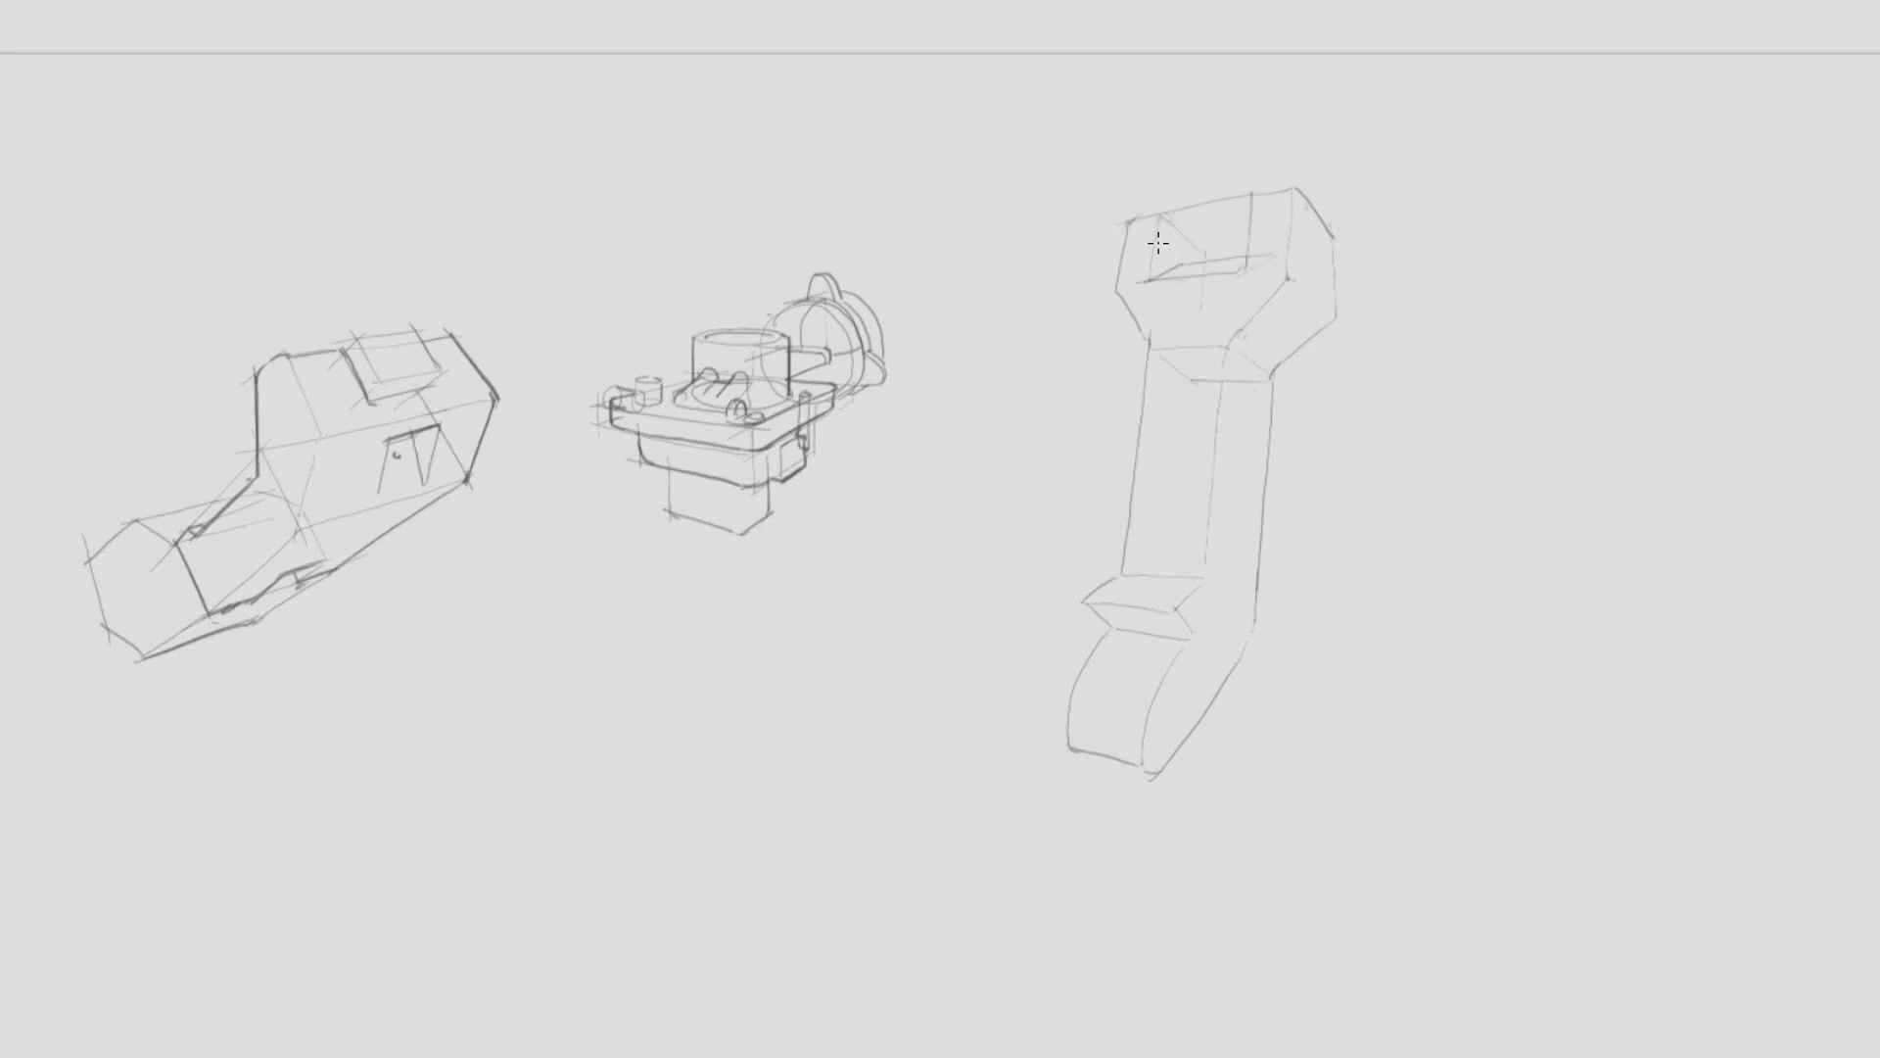
pyautogui.moveTo(1152, 240); pyautogui.dragTo(1265, 180)
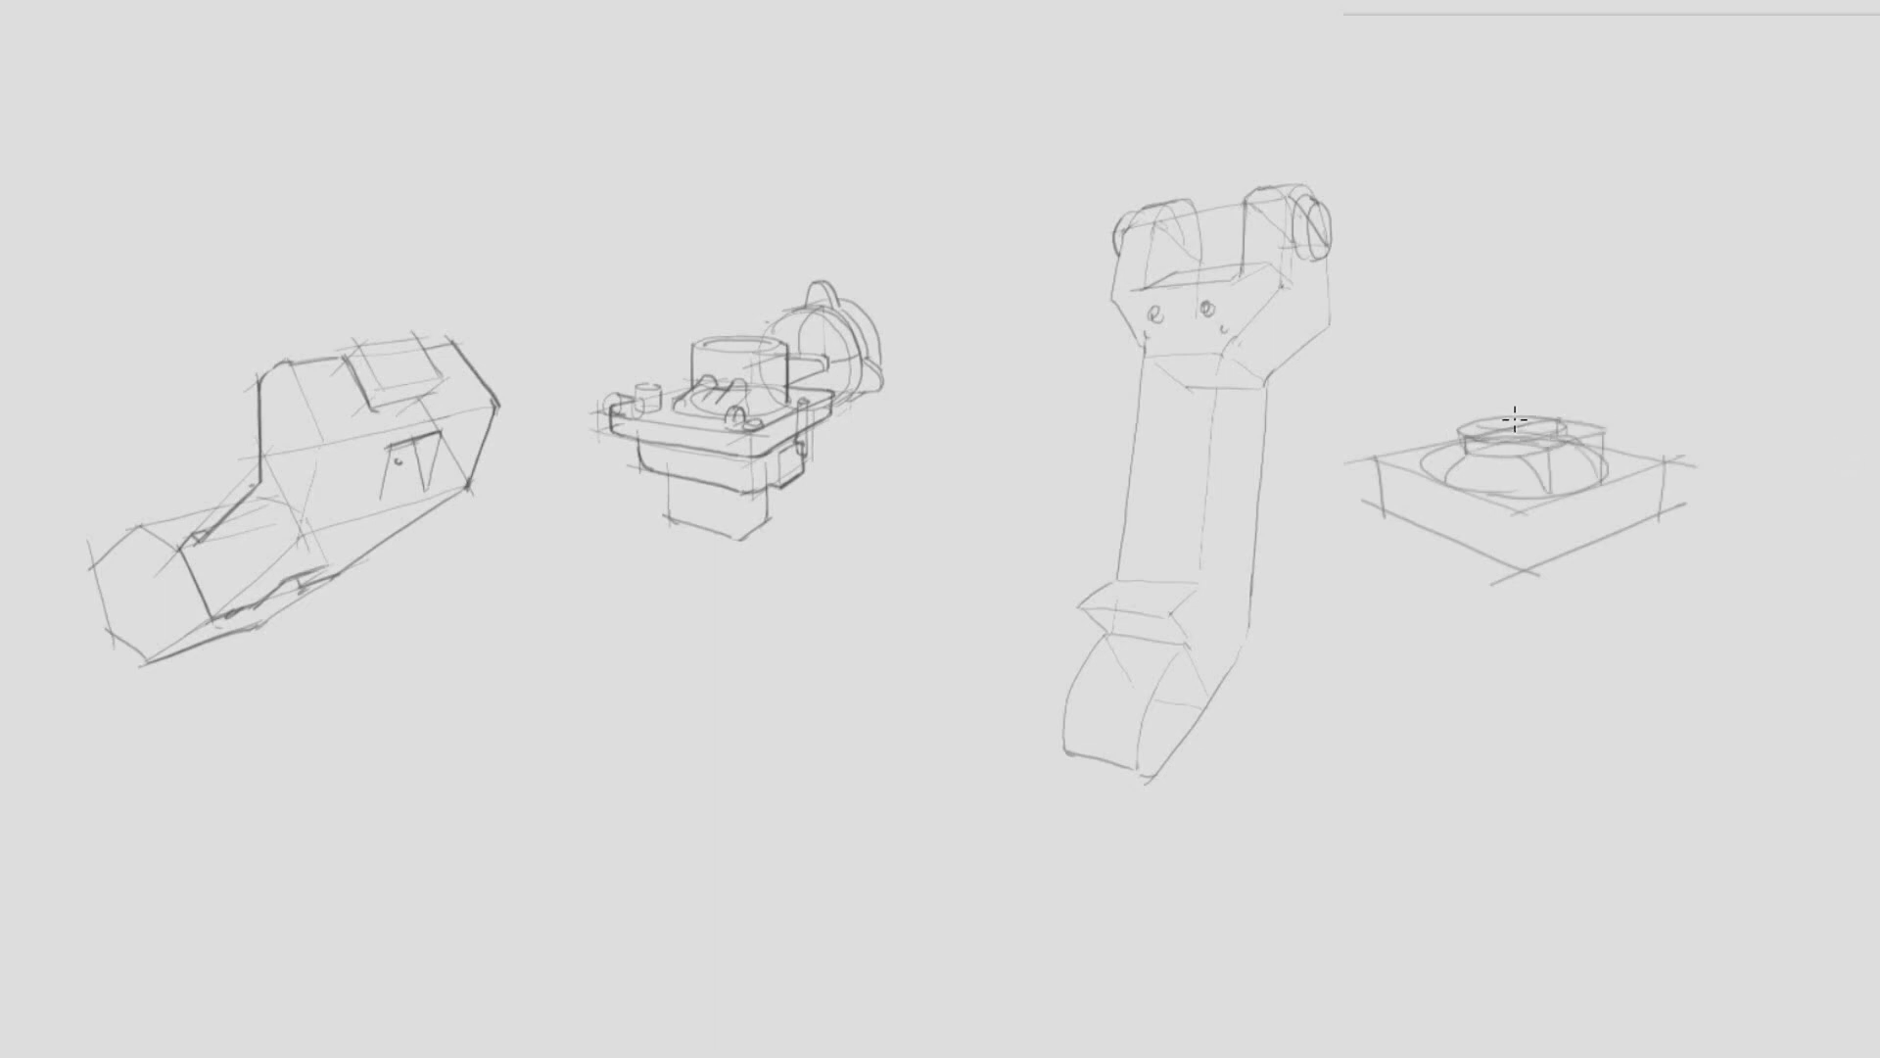
# - Draw a cylinder on the square base, a box mount below, and a bolted ring housing with shell
pyautogui.moveTo(1511, 426); pyautogui.dragTo(1511, 324)
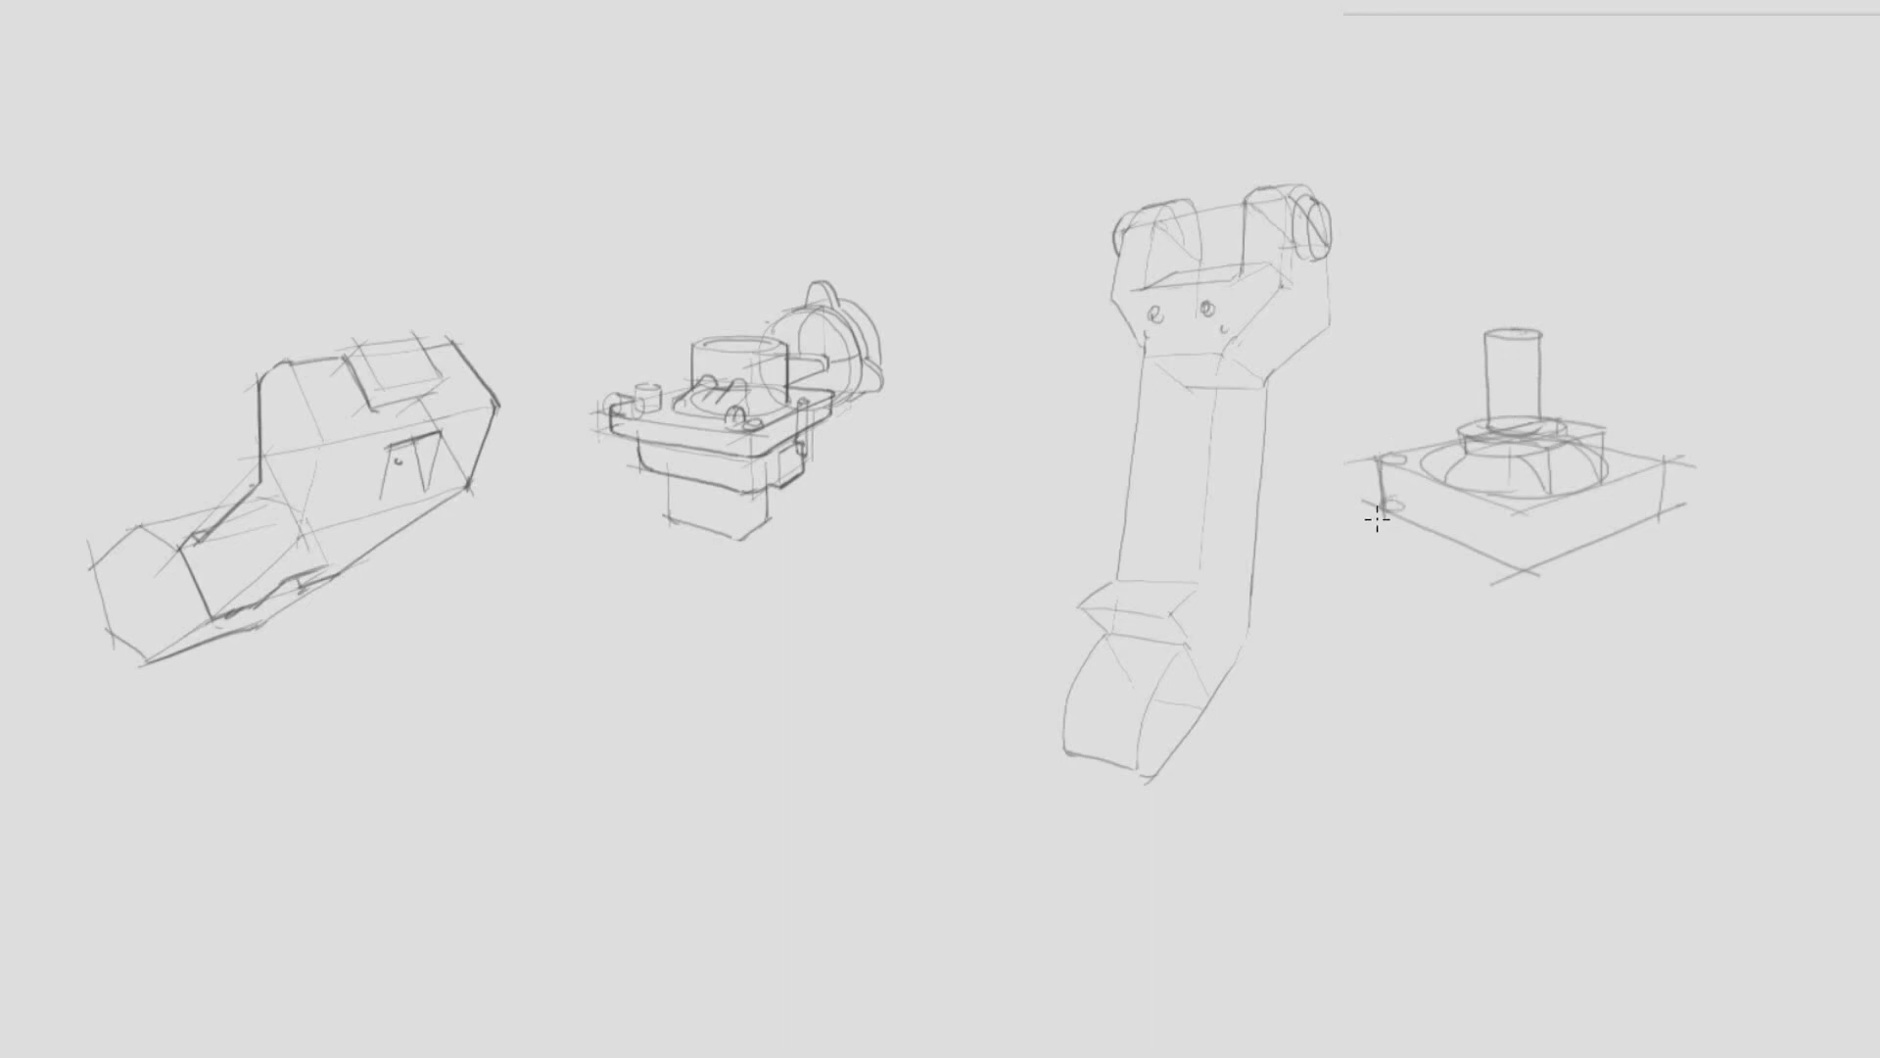
pyautogui.moveTo(1373, 519); pyautogui.dragTo(1649, 468)
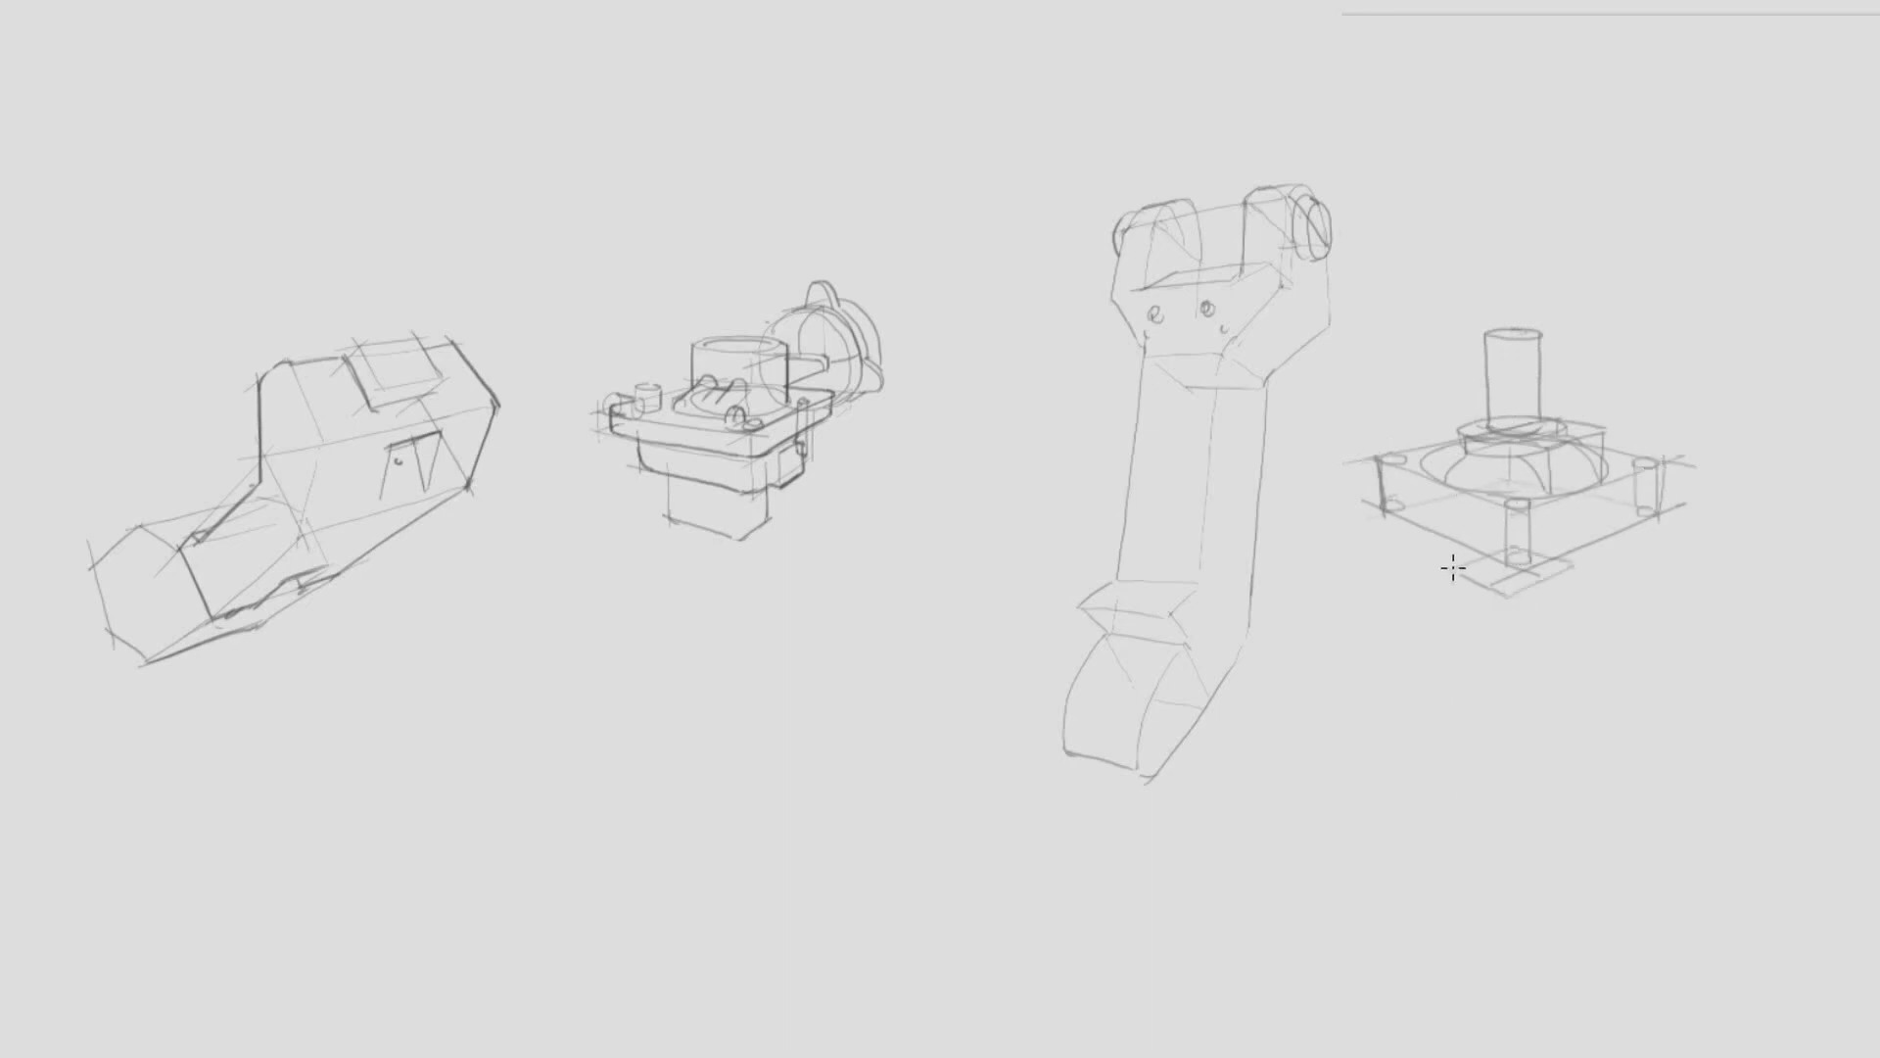
pyautogui.moveTo(1474, 588); pyautogui.dragTo(1547, 672)
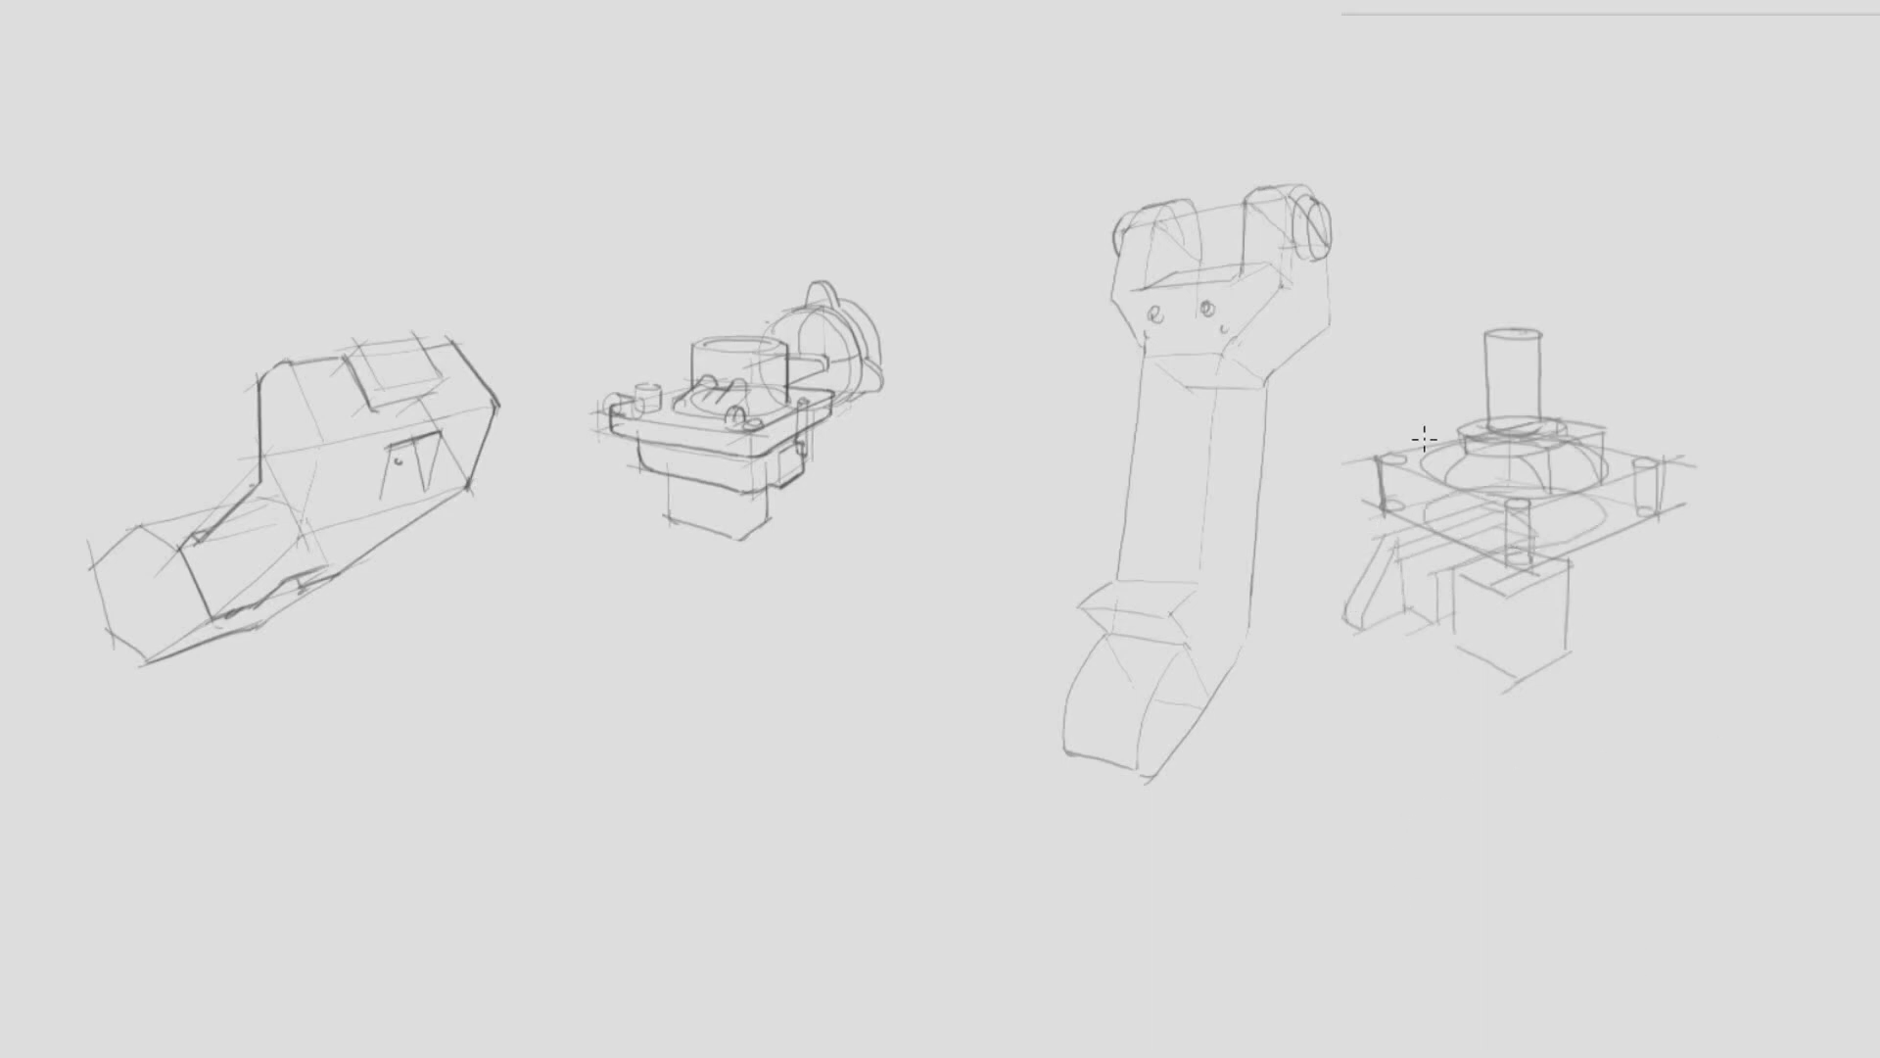
pyautogui.moveTo(1379, 468); pyautogui.dragTo(1499, 509)
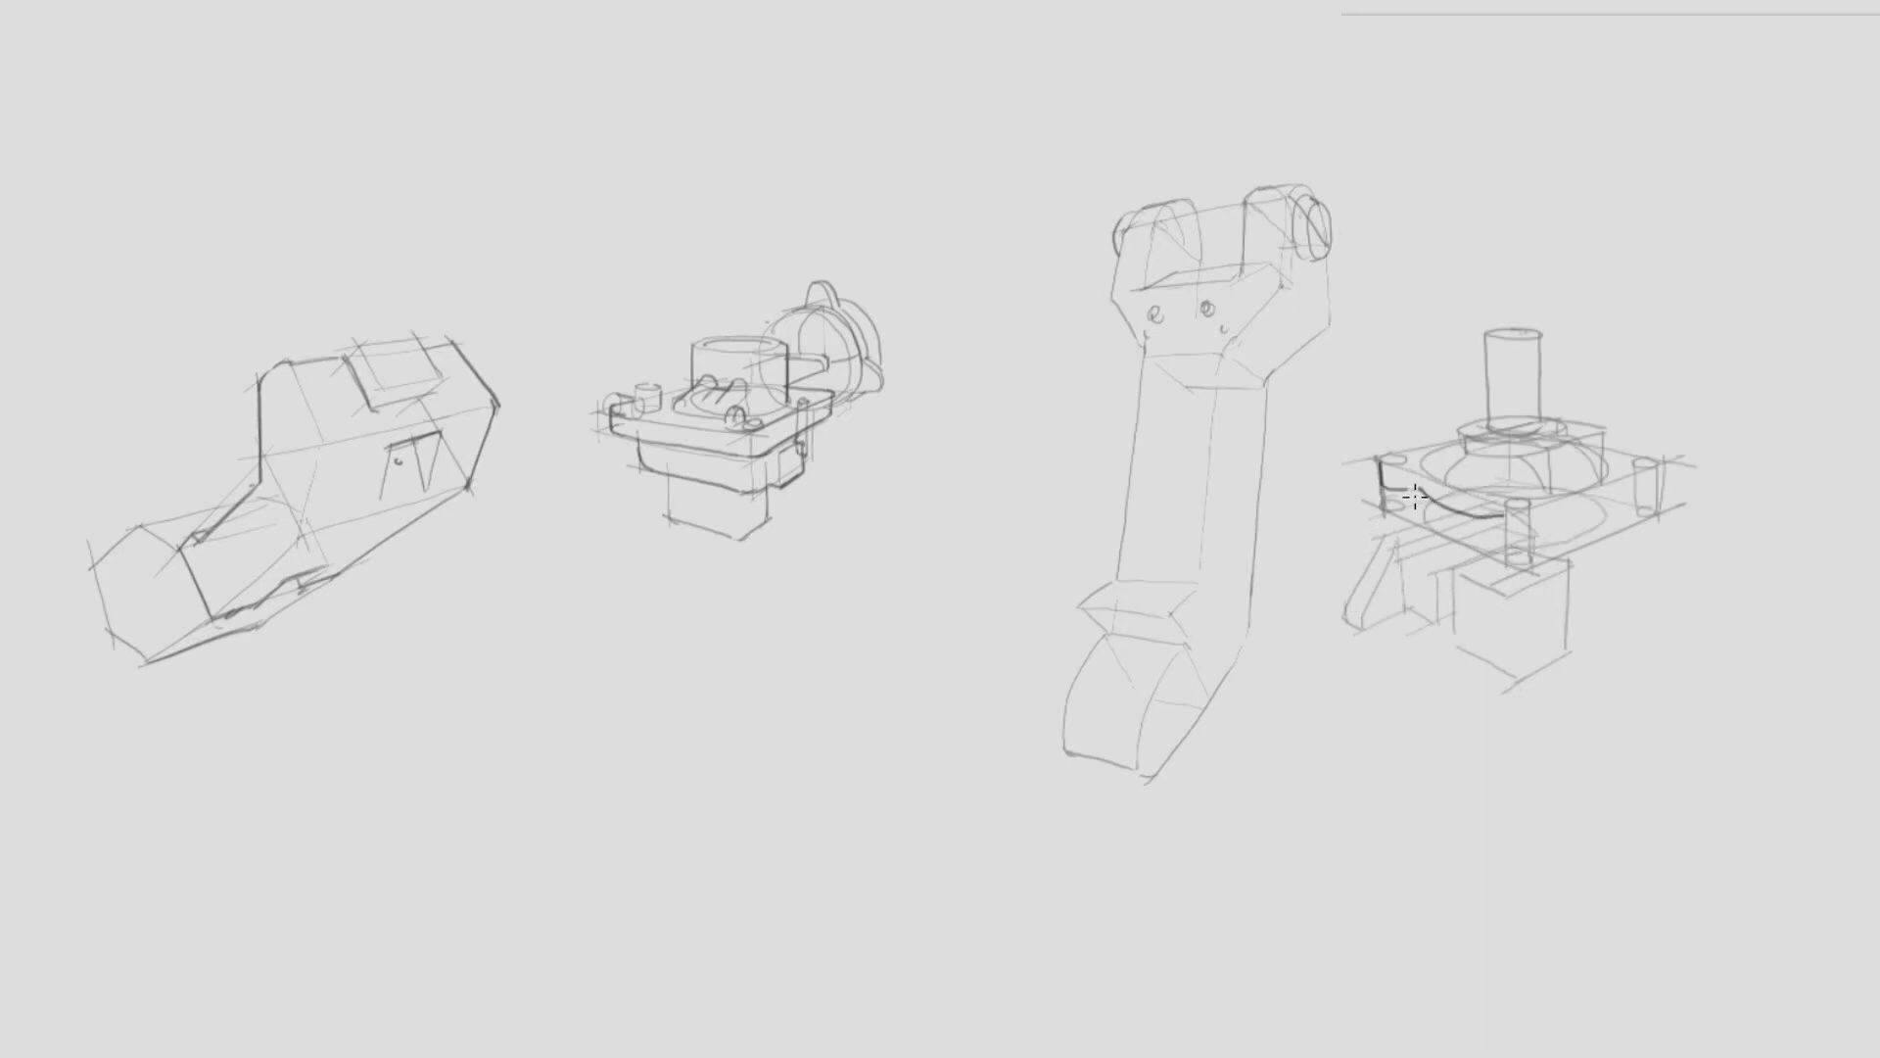
pyautogui.moveTo(1377, 492); pyautogui.dragTo(1491, 550)
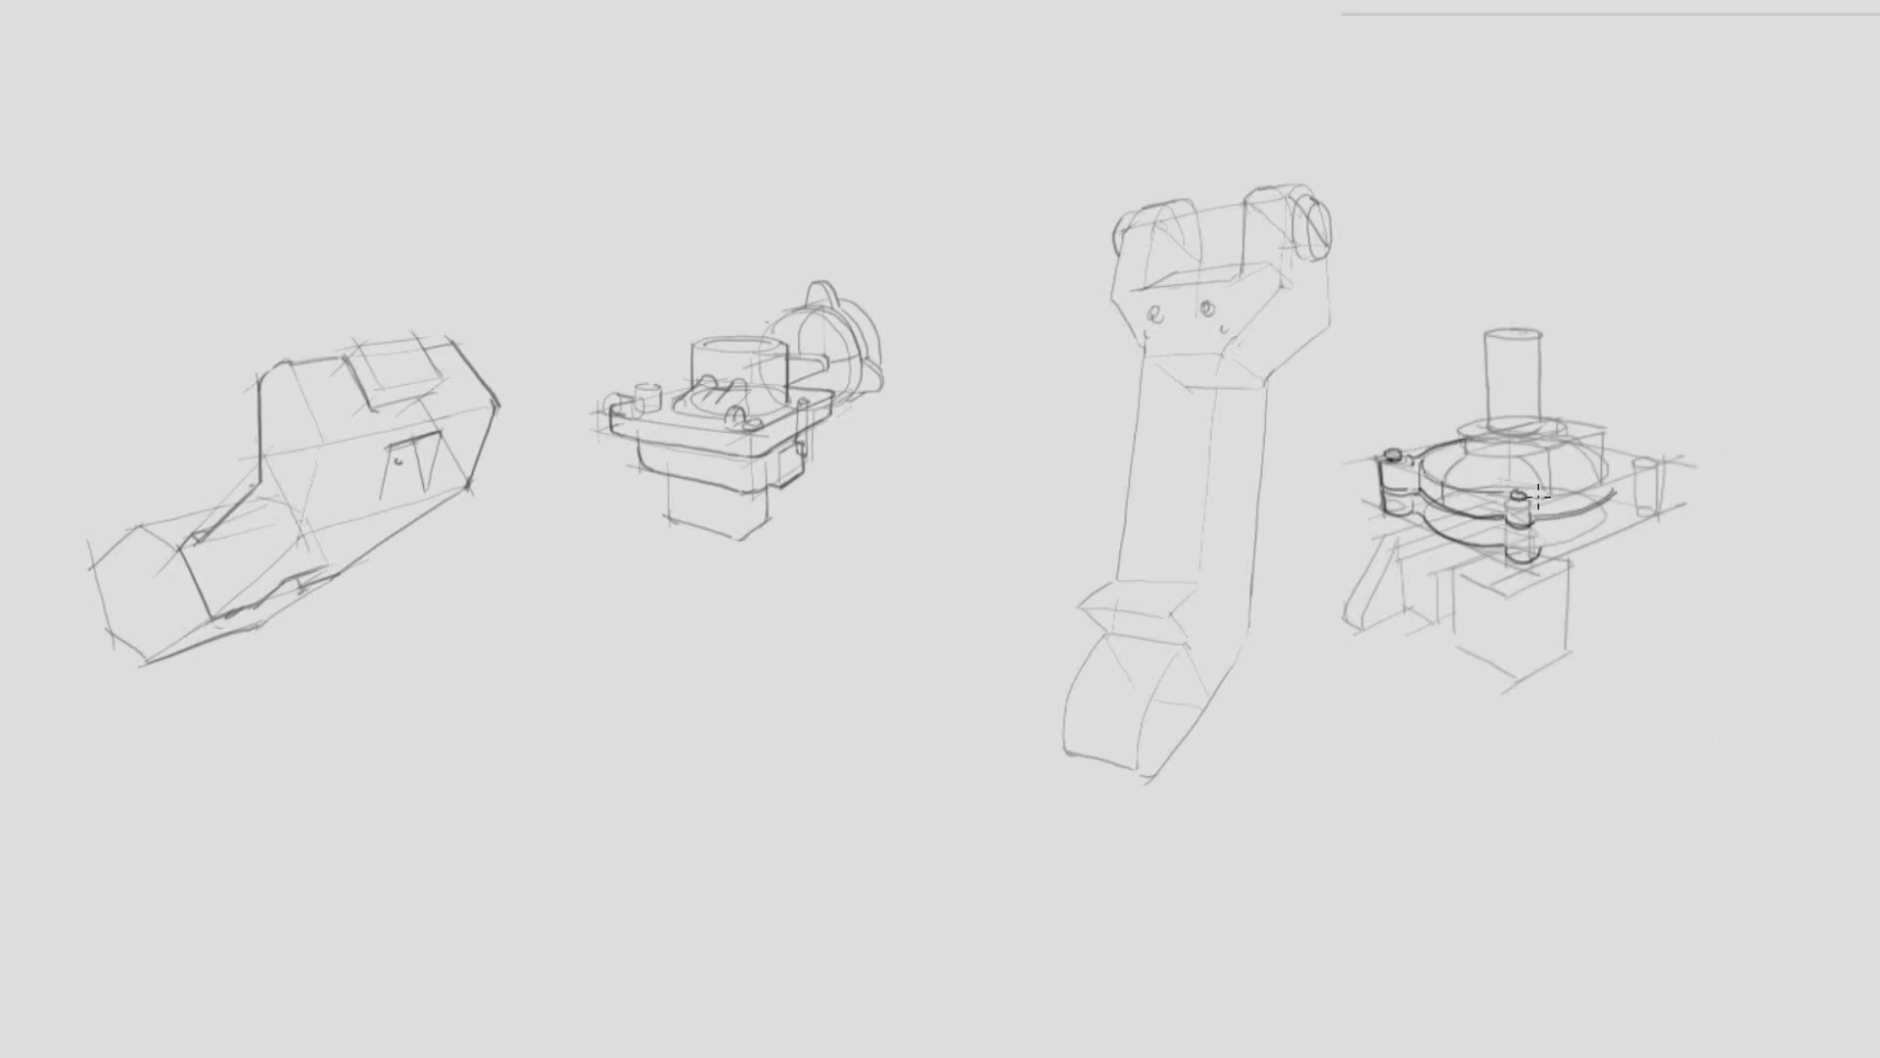
pyautogui.moveTo(1534, 497); pyautogui.dragTo(1624, 480)
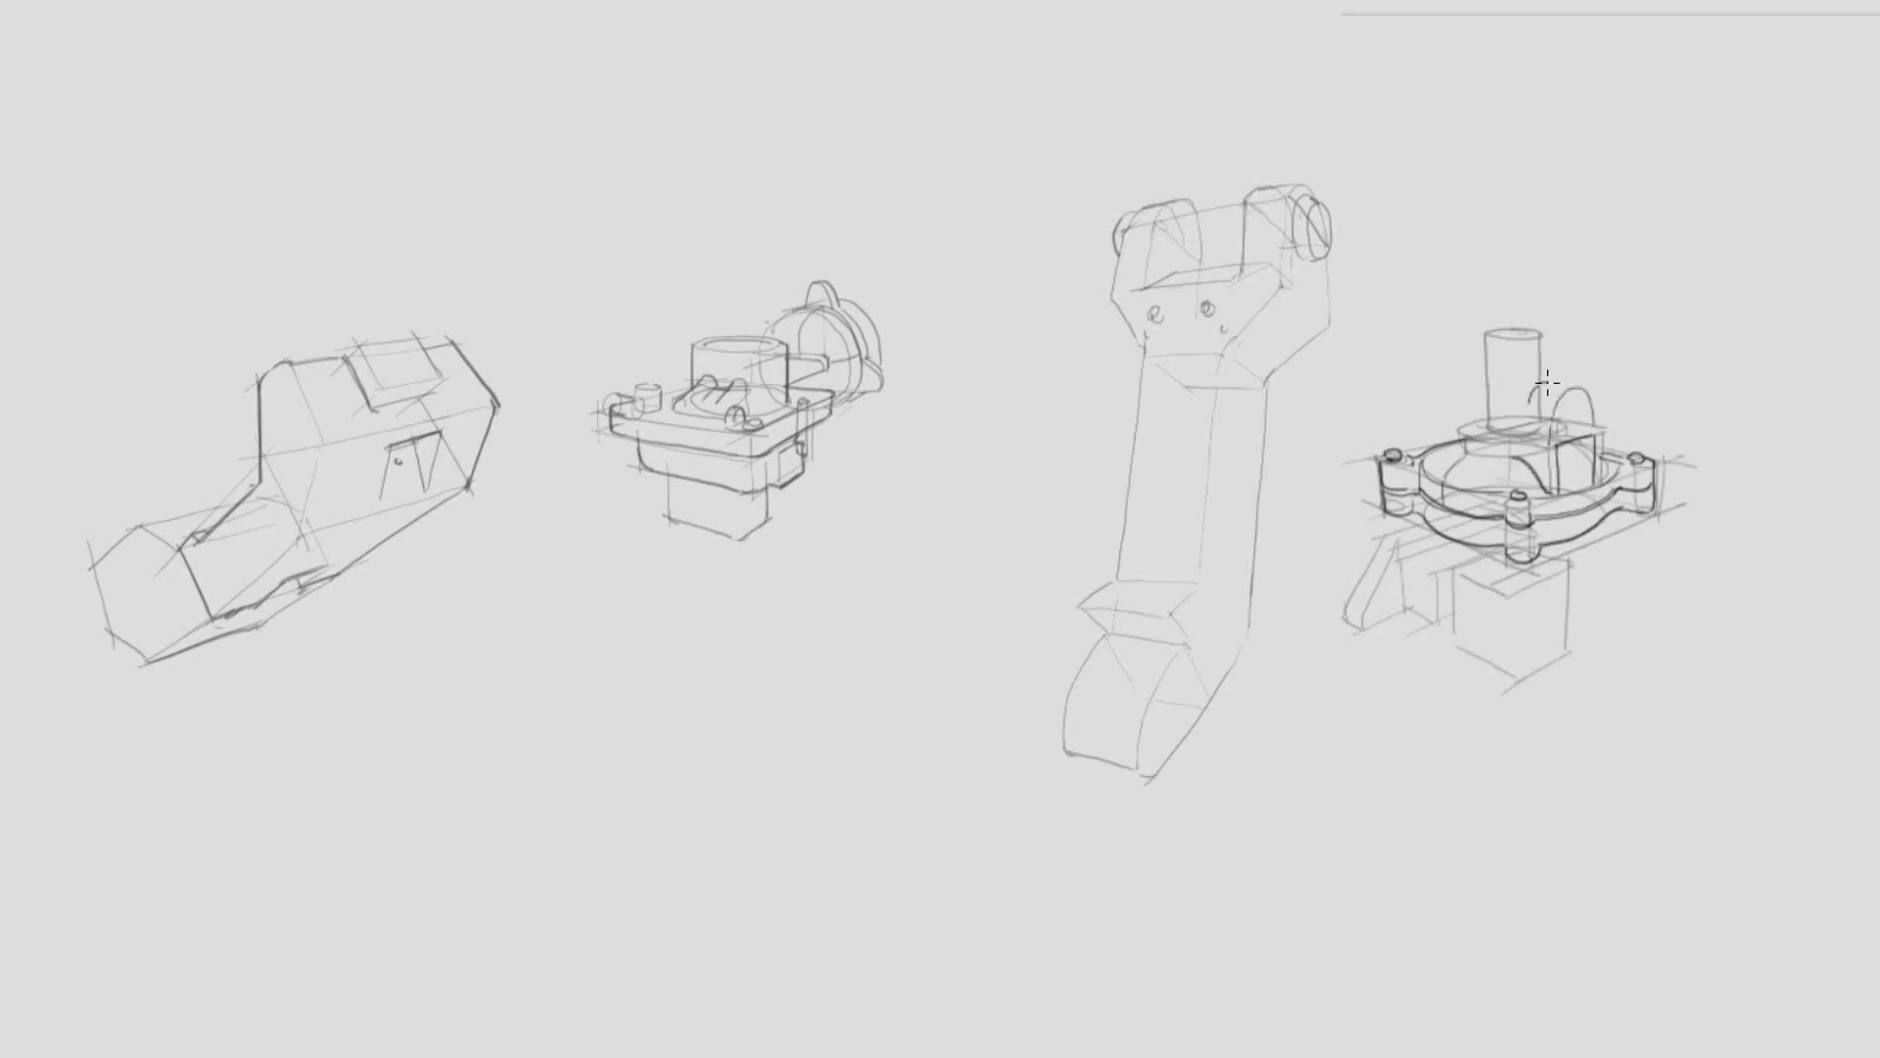
pyautogui.moveTo(1548, 384); pyautogui.dragTo(1582, 420)
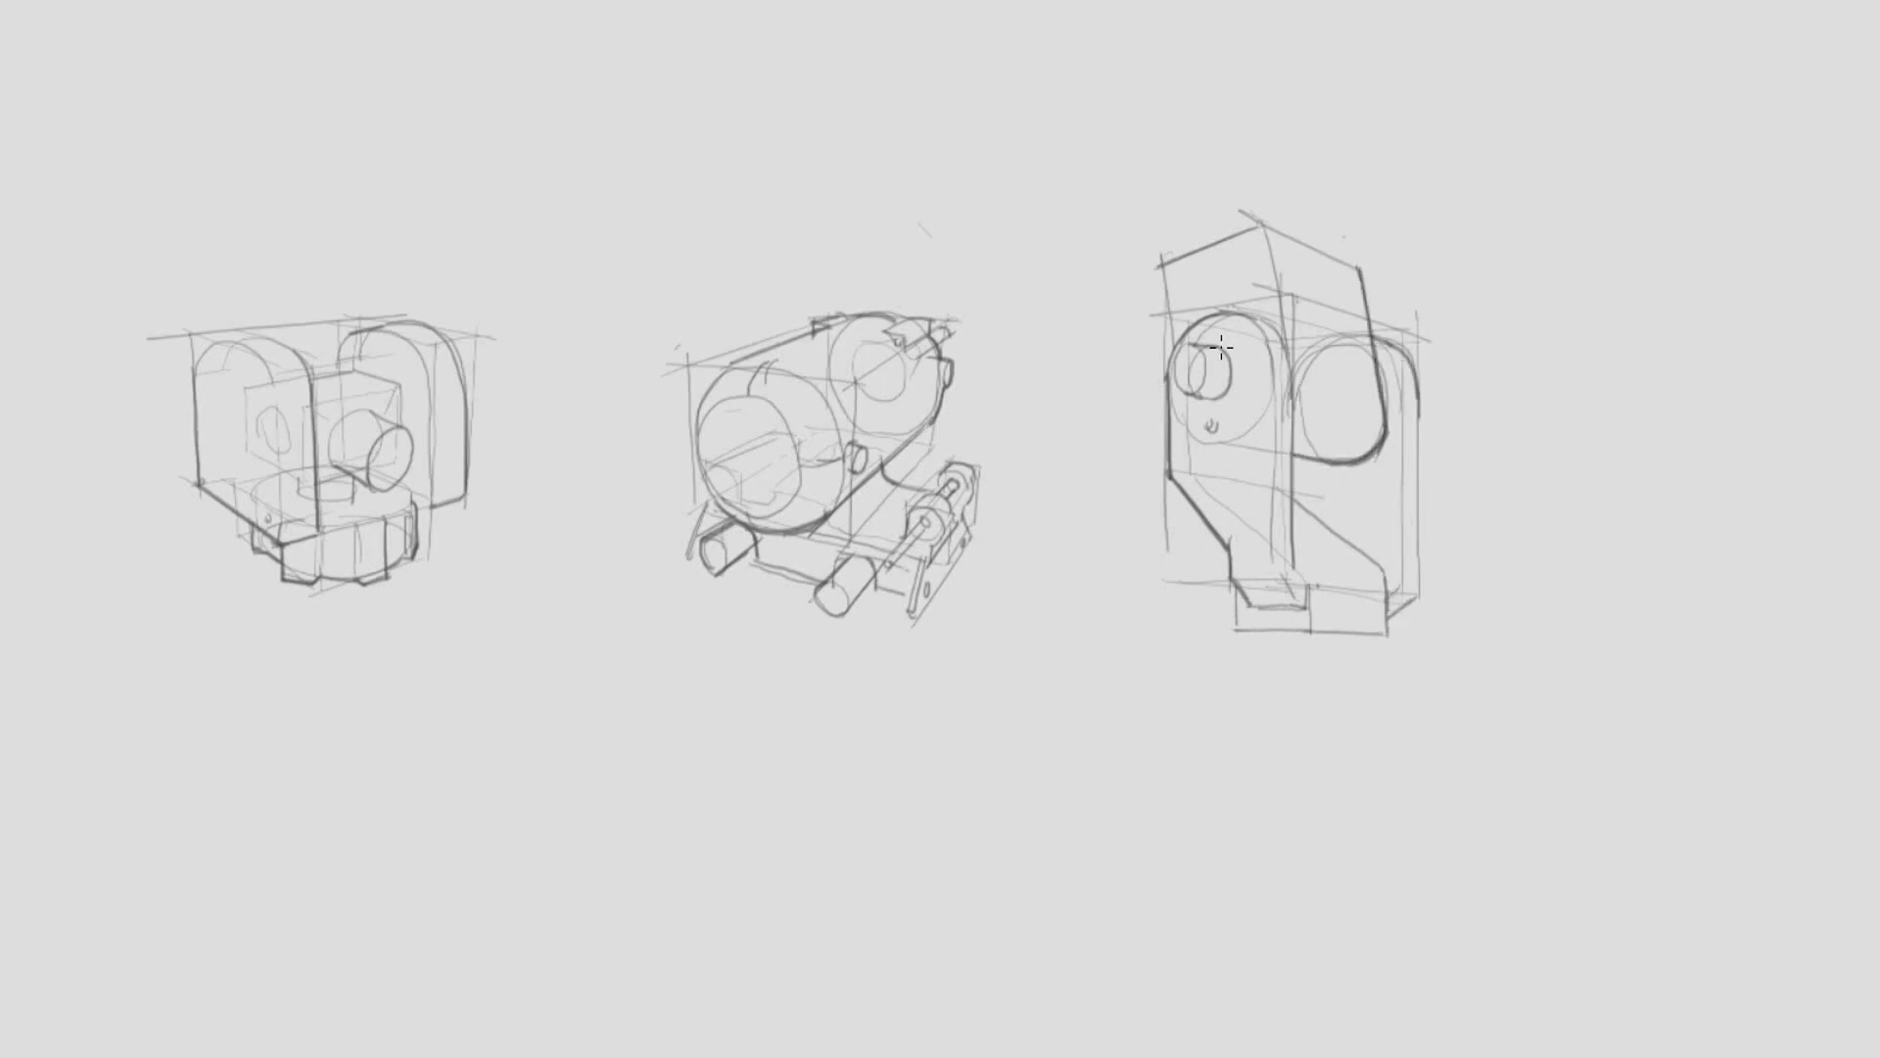
# - Draw the round hub on the tall right-hand joint housing
pyautogui.moveTo(1271, 324); pyautogui.dragTo(1301, 581)
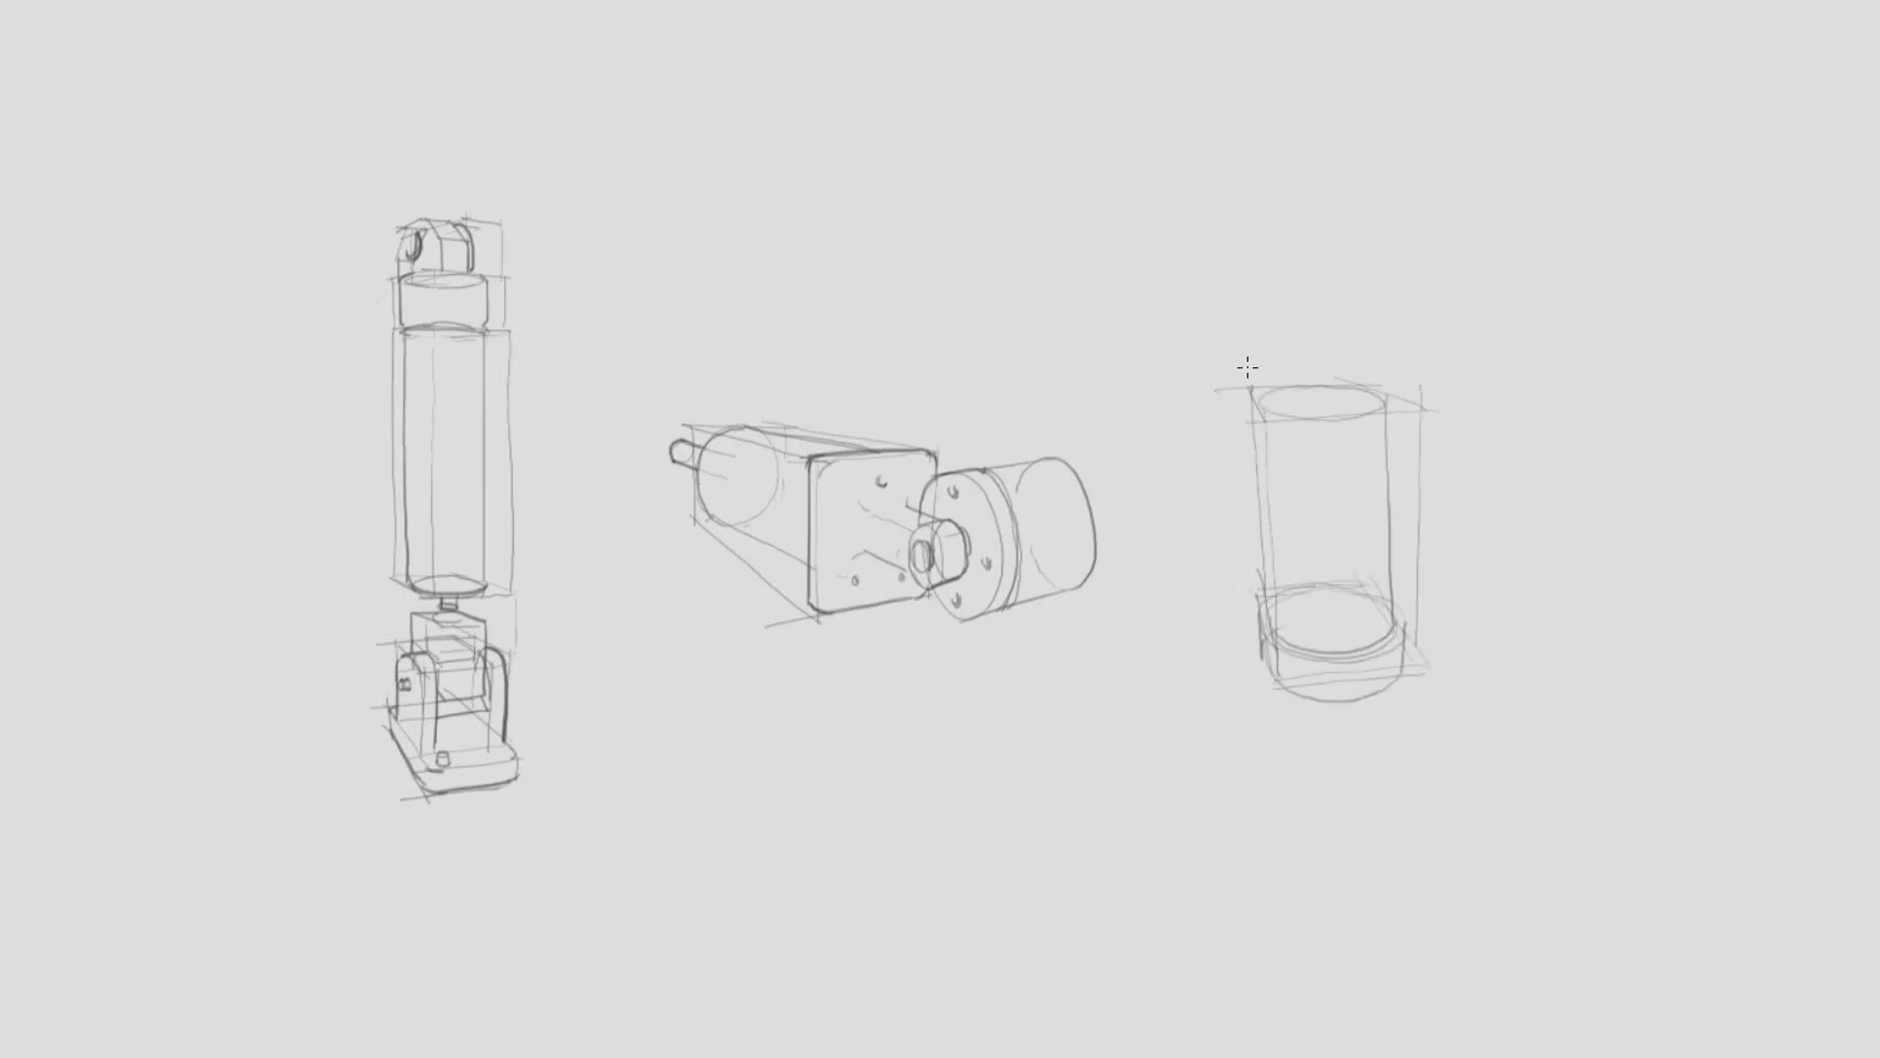
# - Add a piston rod, square base plate and small round side fitting to the cylinder
pyautogui.moveTo(1271, 372); pyautogui.dragTo(1319, 696)
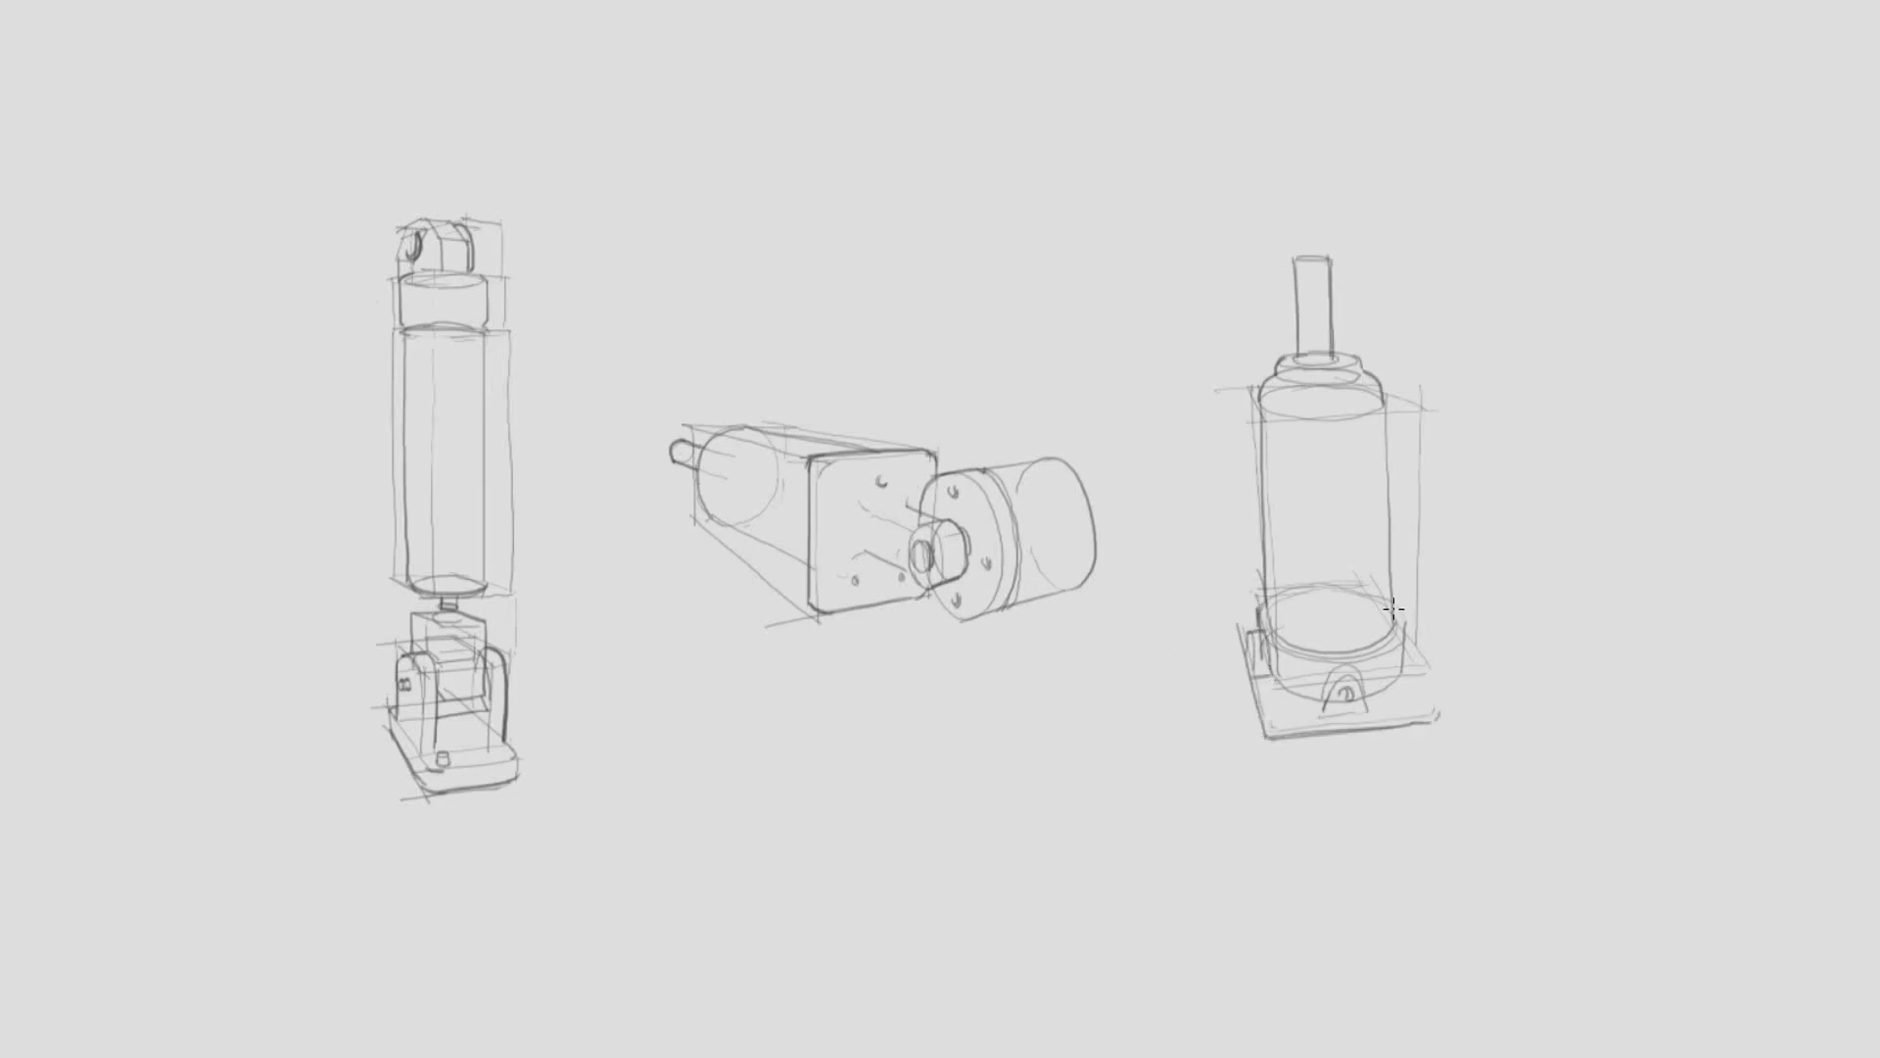
pyautogui.moveTo(1391, 605); pyautogui.dragTo(1475, 624)
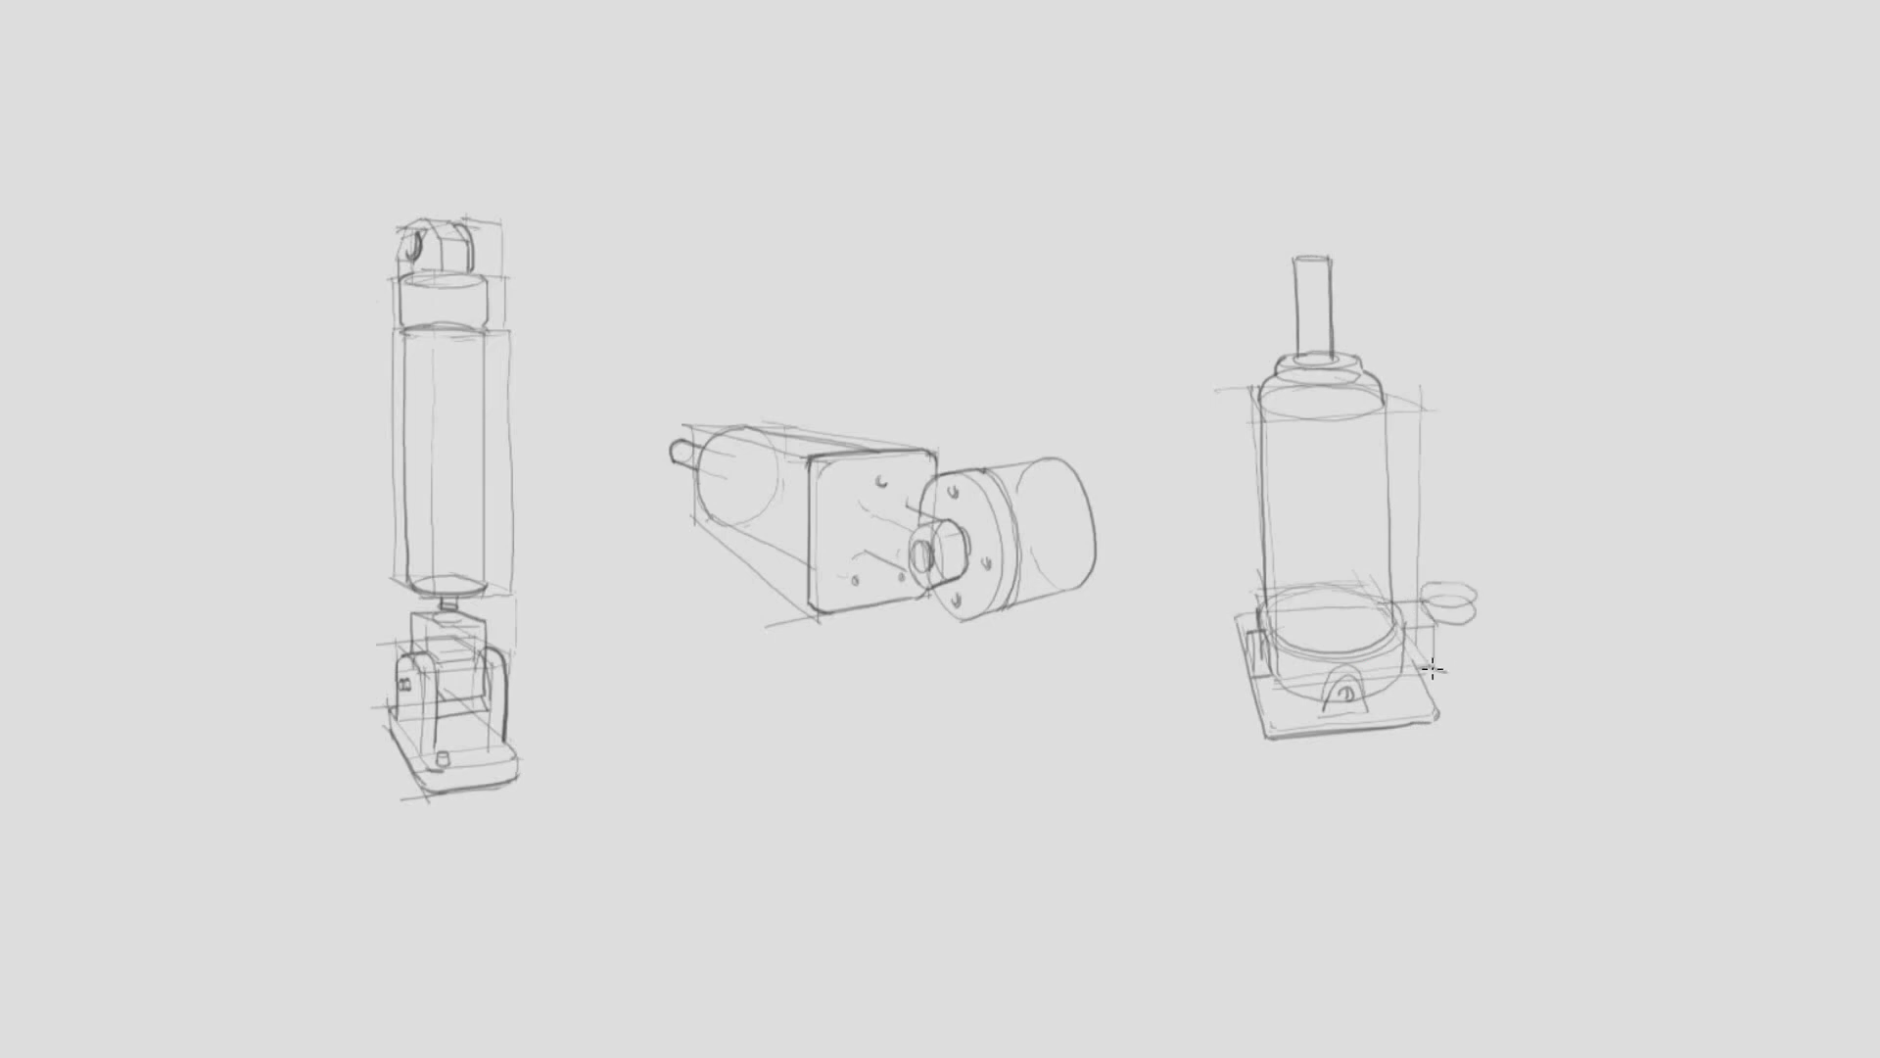